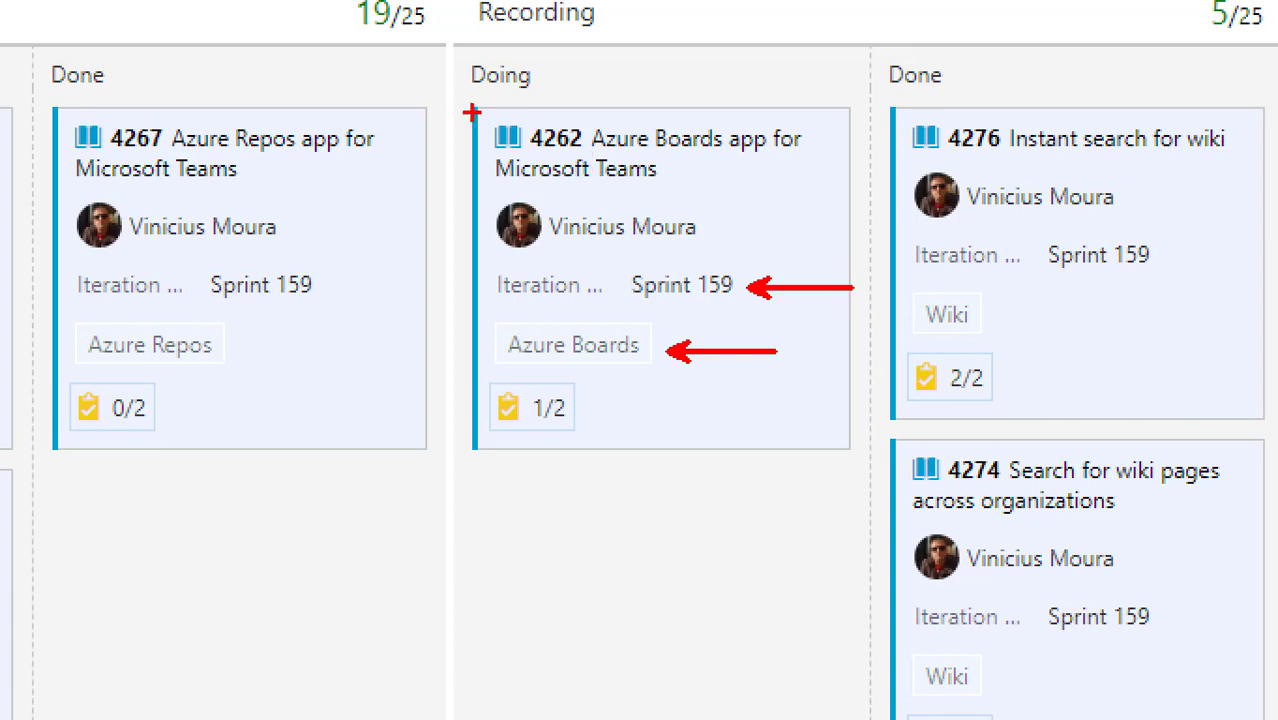
Search the Teams apps for 'boards', then return to the General channel.
click(660, 150)
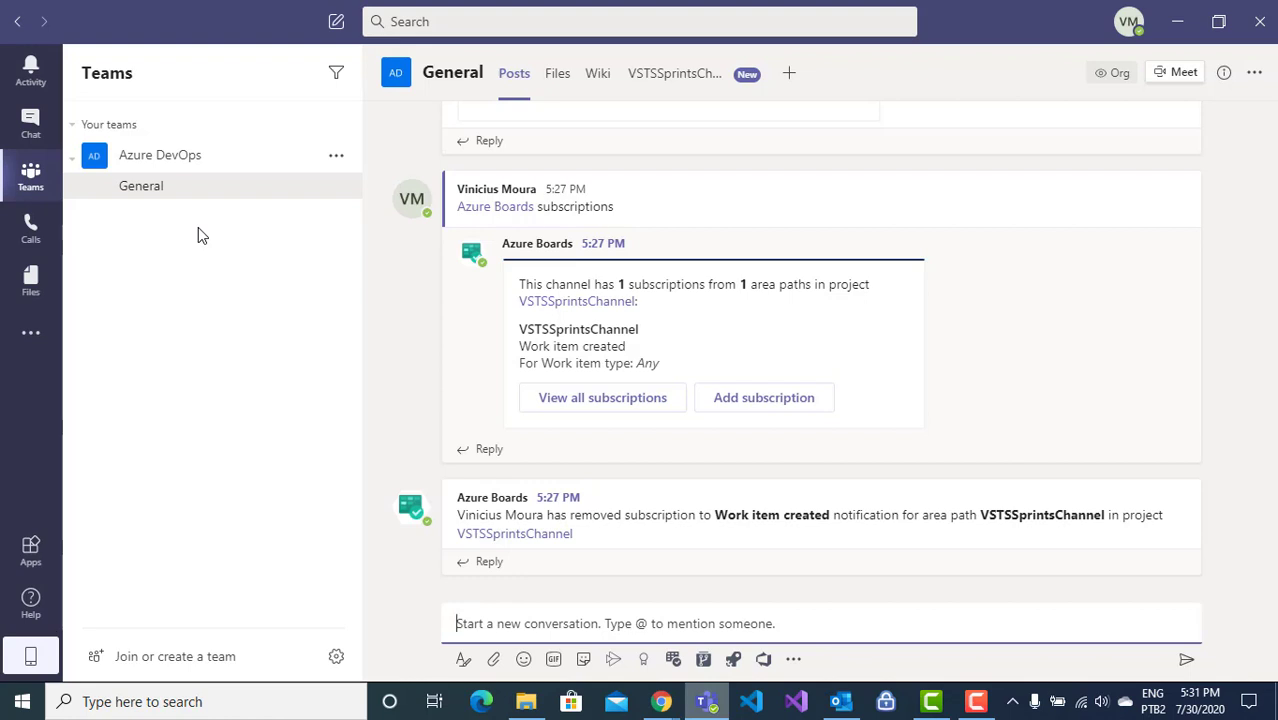
mouse_move(30, 548)
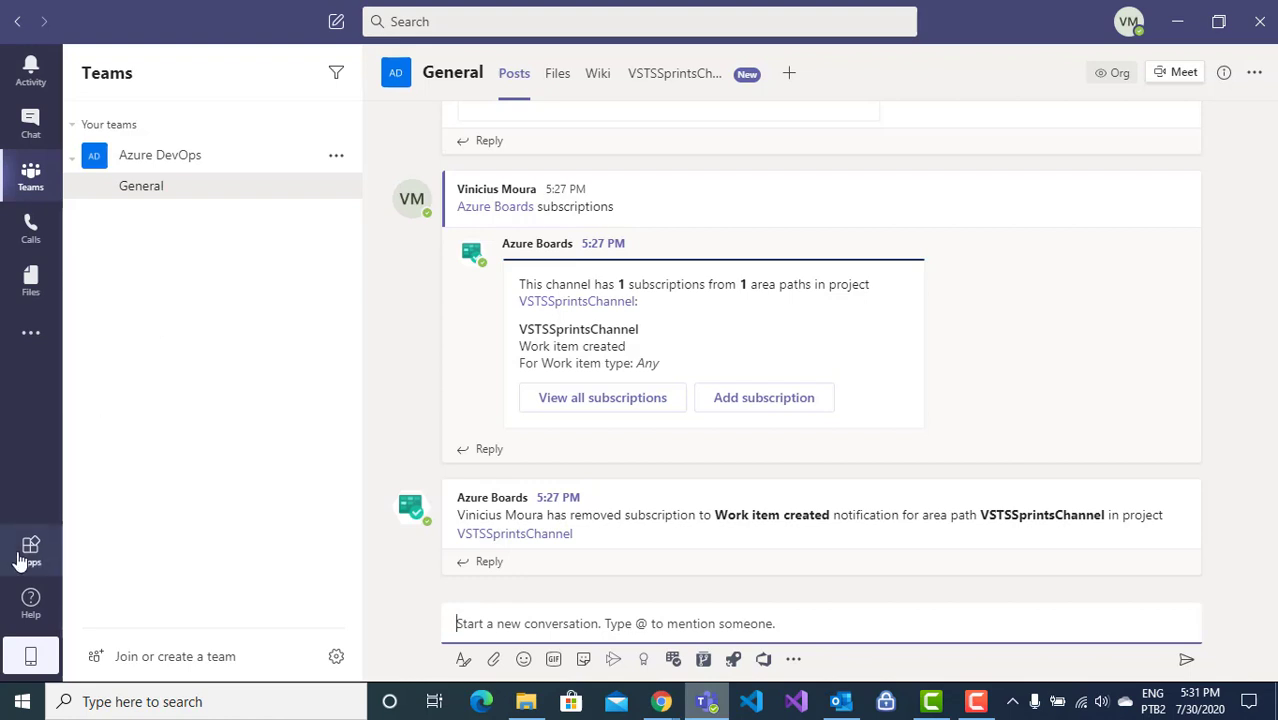
click(30, 550)
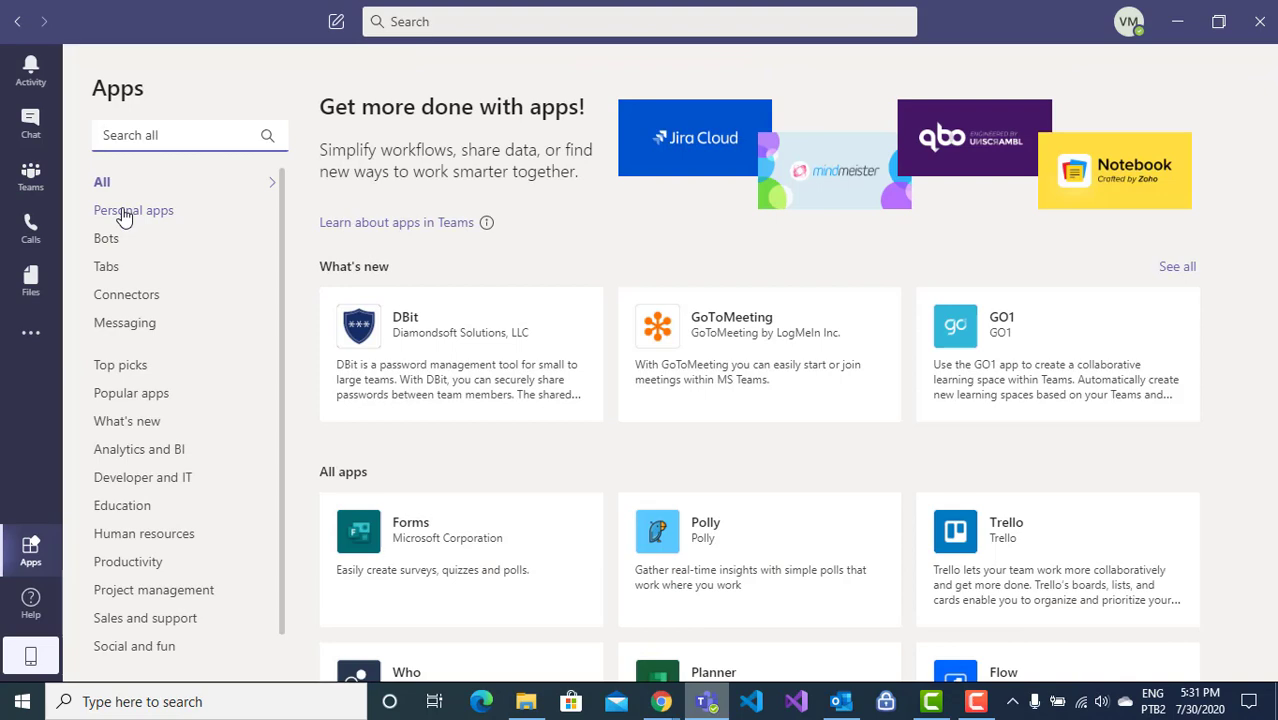
text(boards)
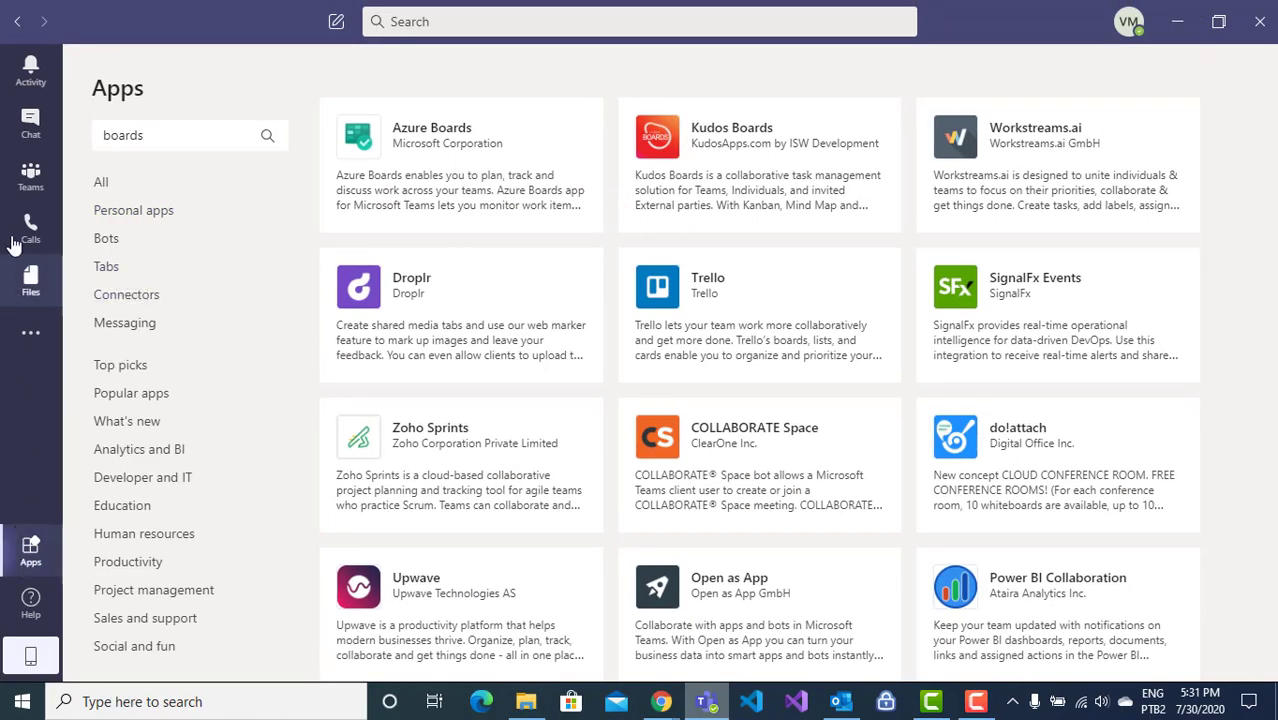
click(30, 175)
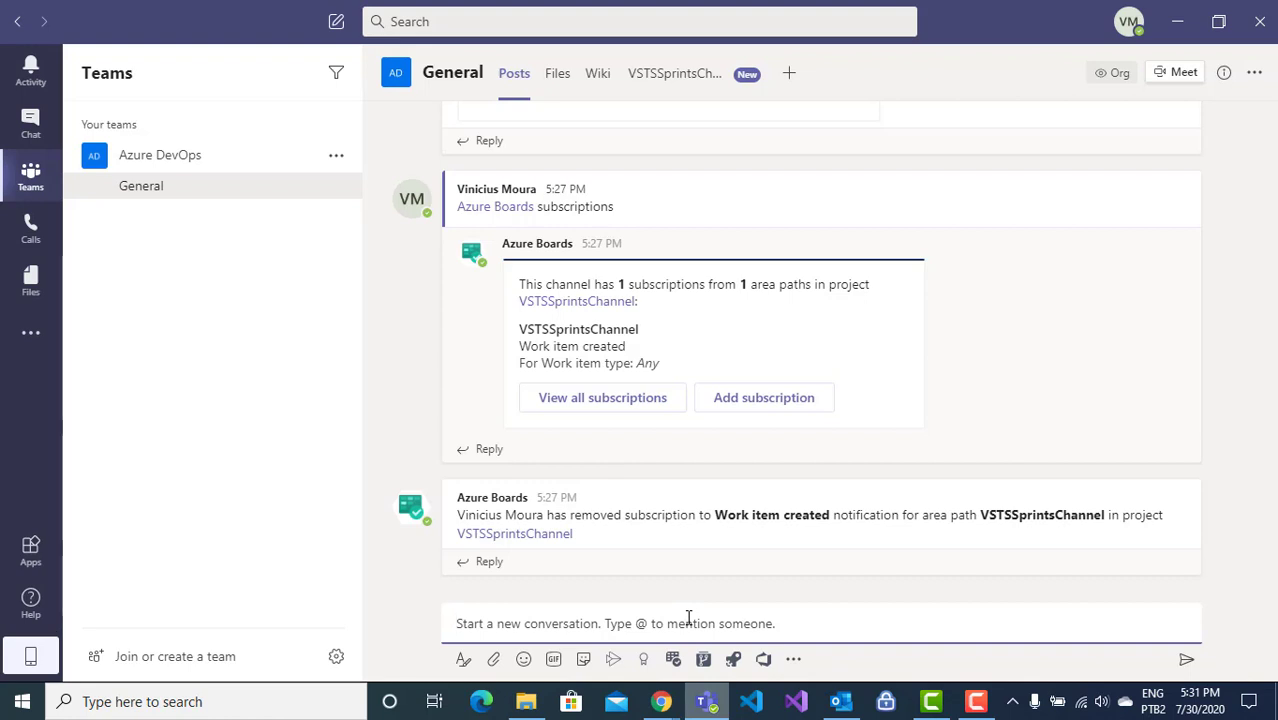
text(@a)
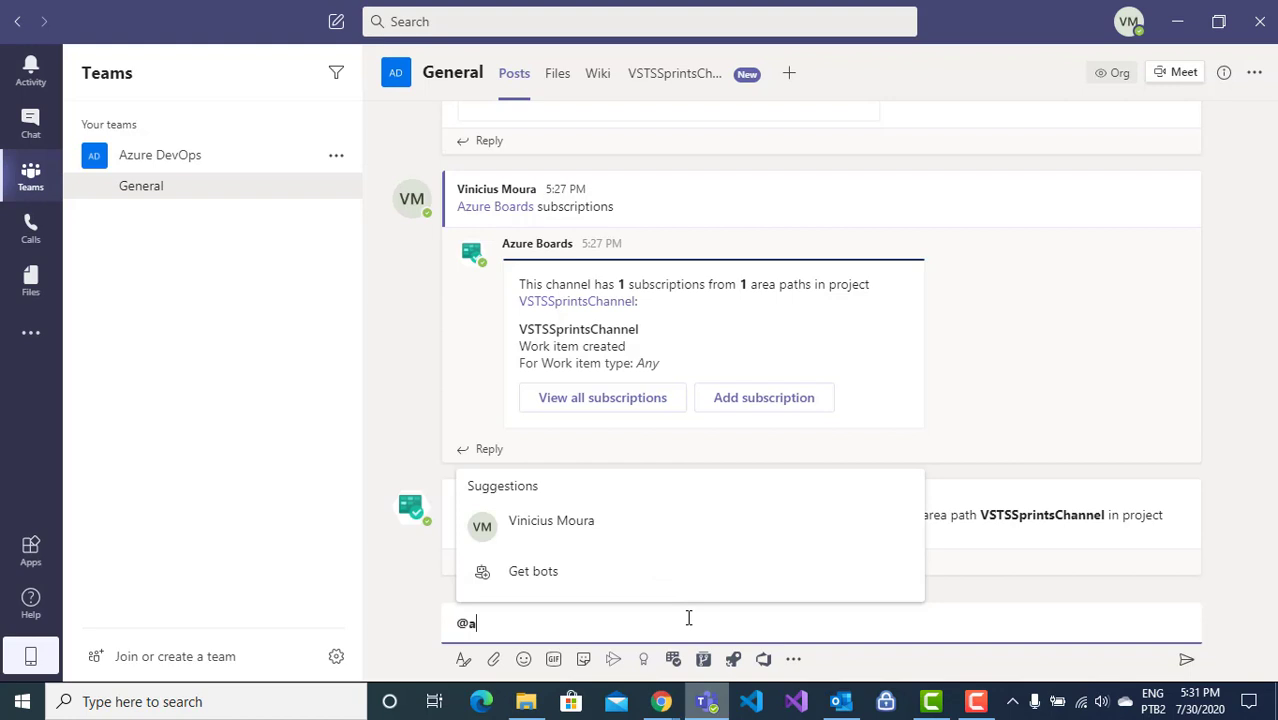
text(zure Boards)
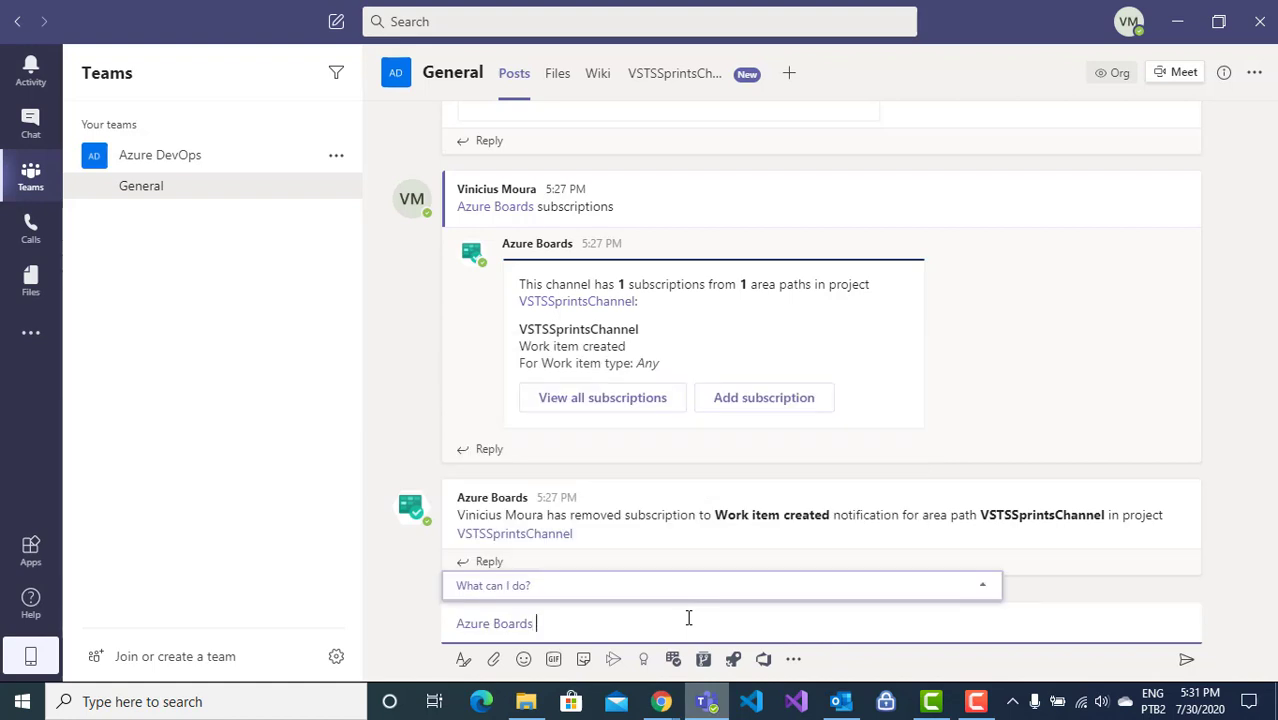
text(hel)
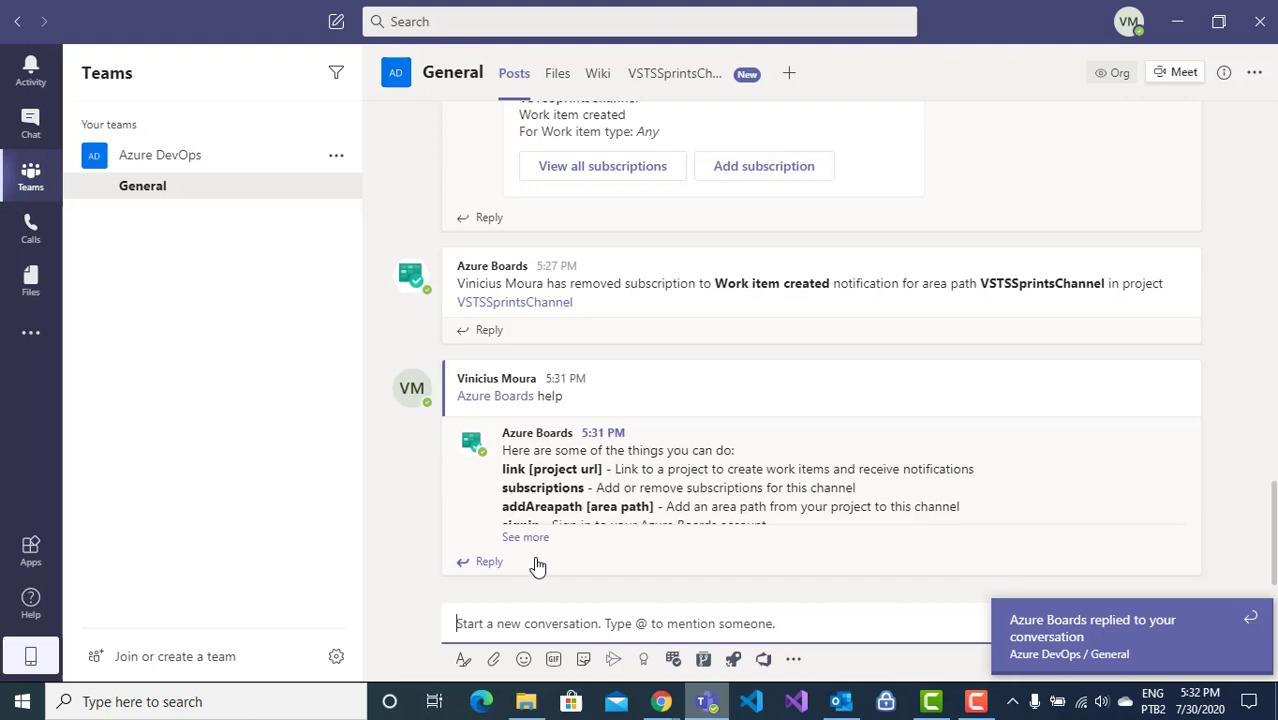
click(525, 537)
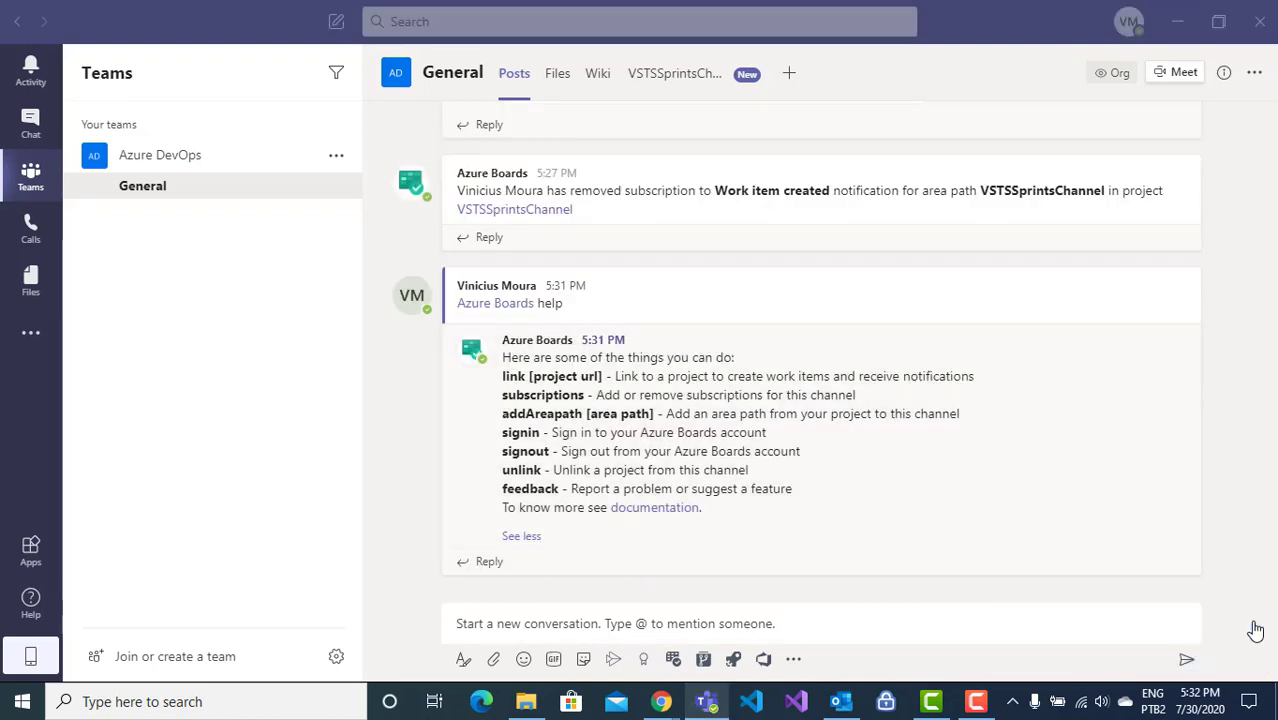
mouse_move(929, 548)
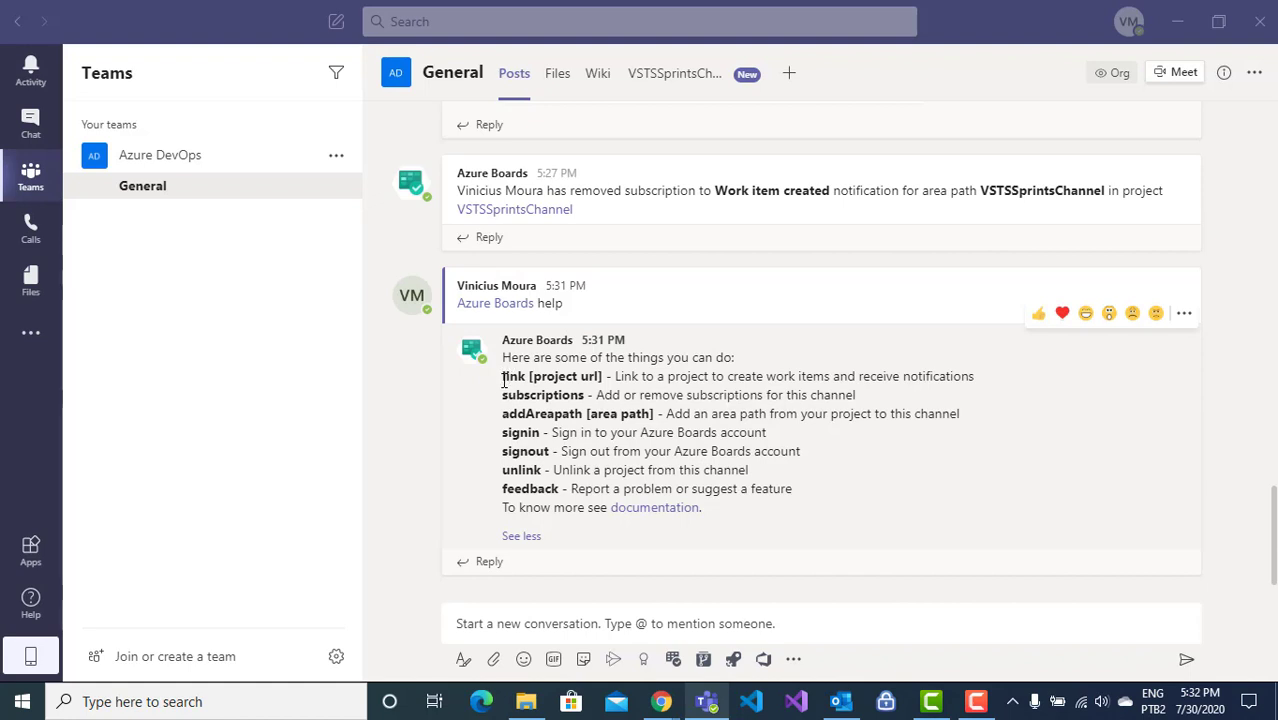
double_click(513, 376)
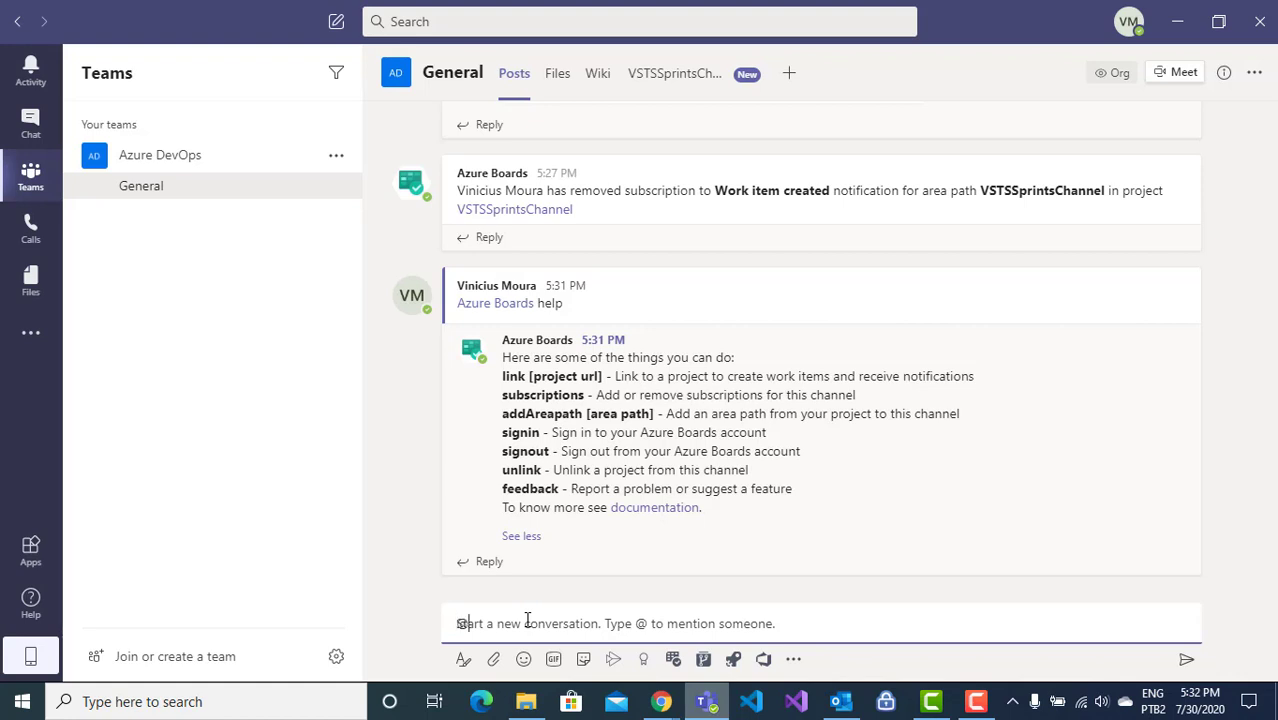
text(@Azure)
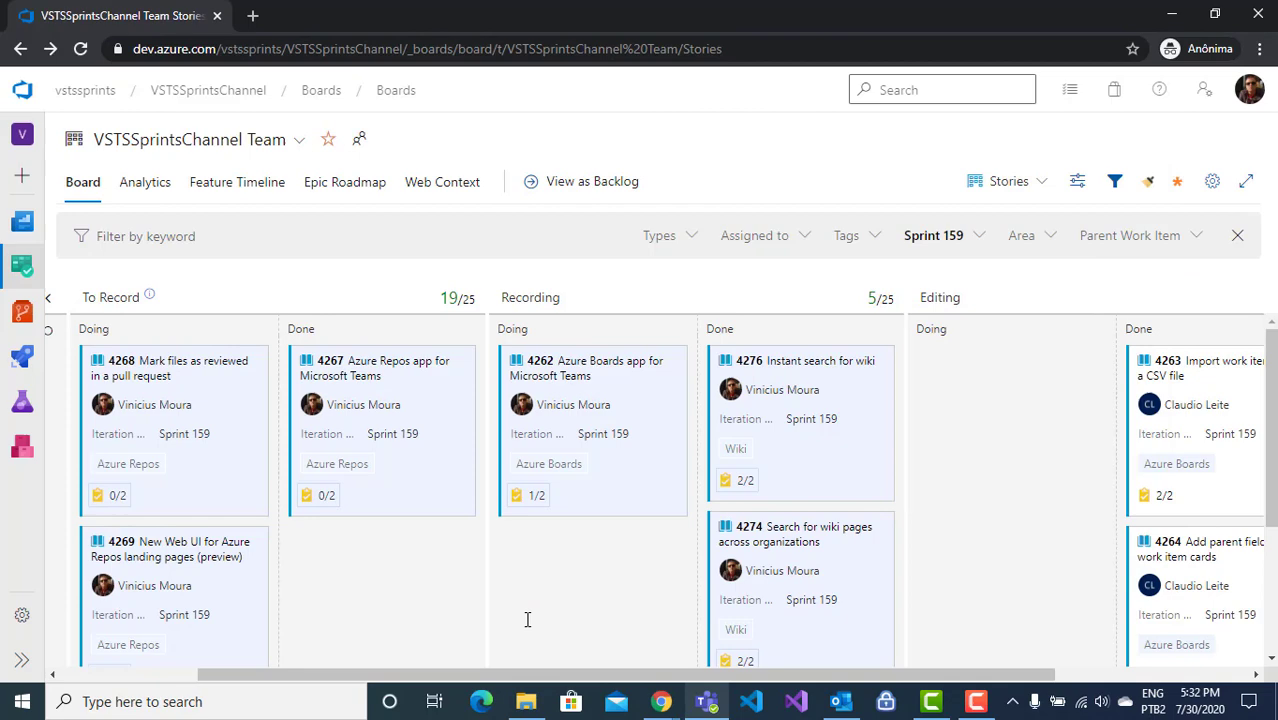
double_click(328, 48)
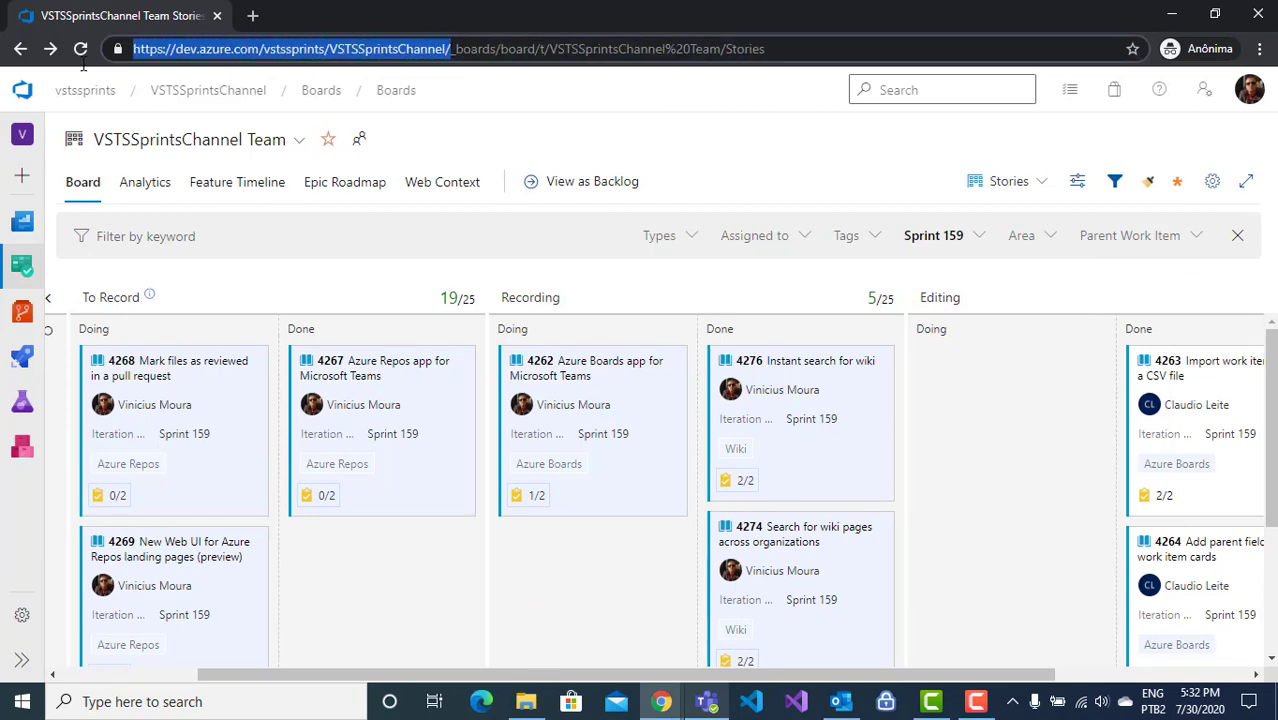
click(706, 701)
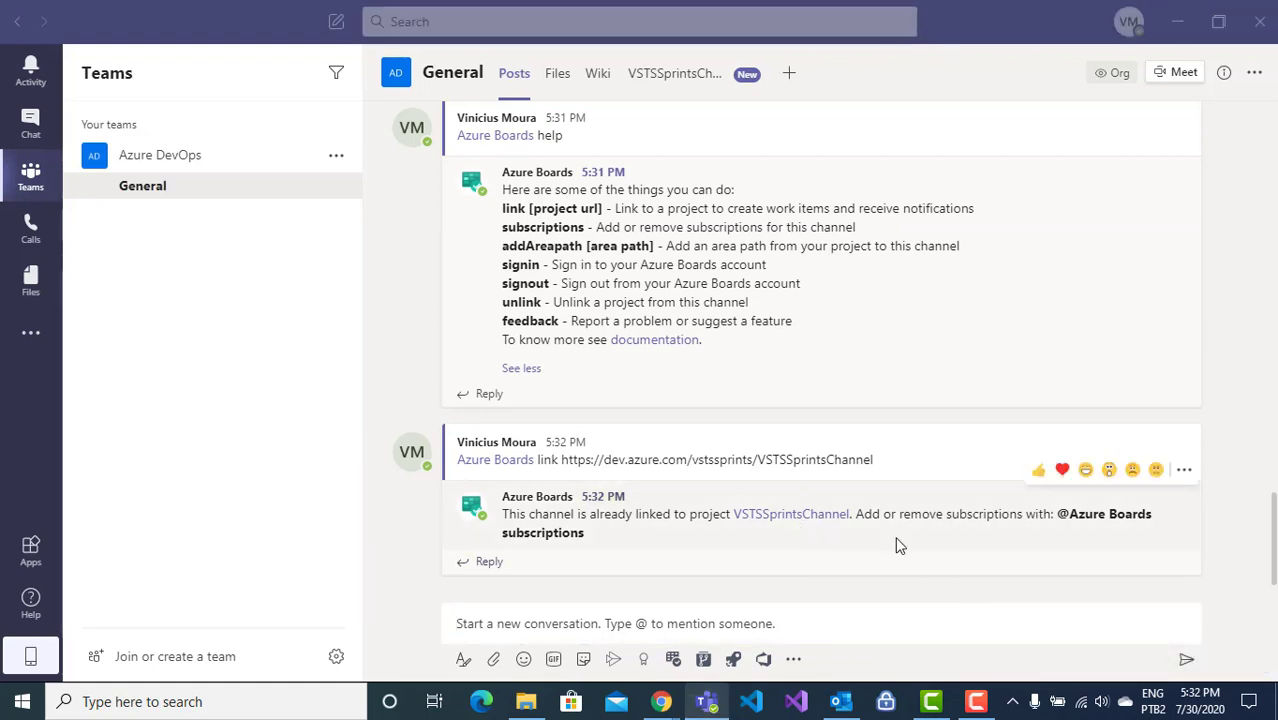
mouse_move(912, 536)
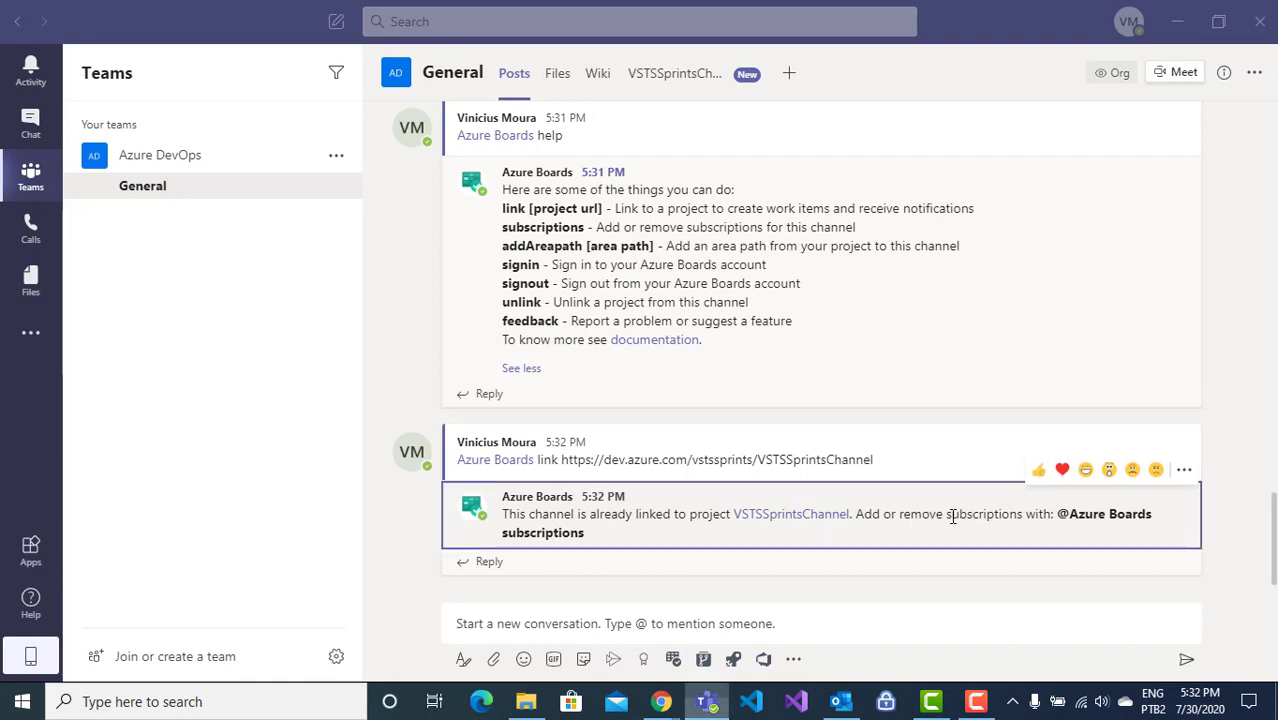
mouse_move(1220, 537)
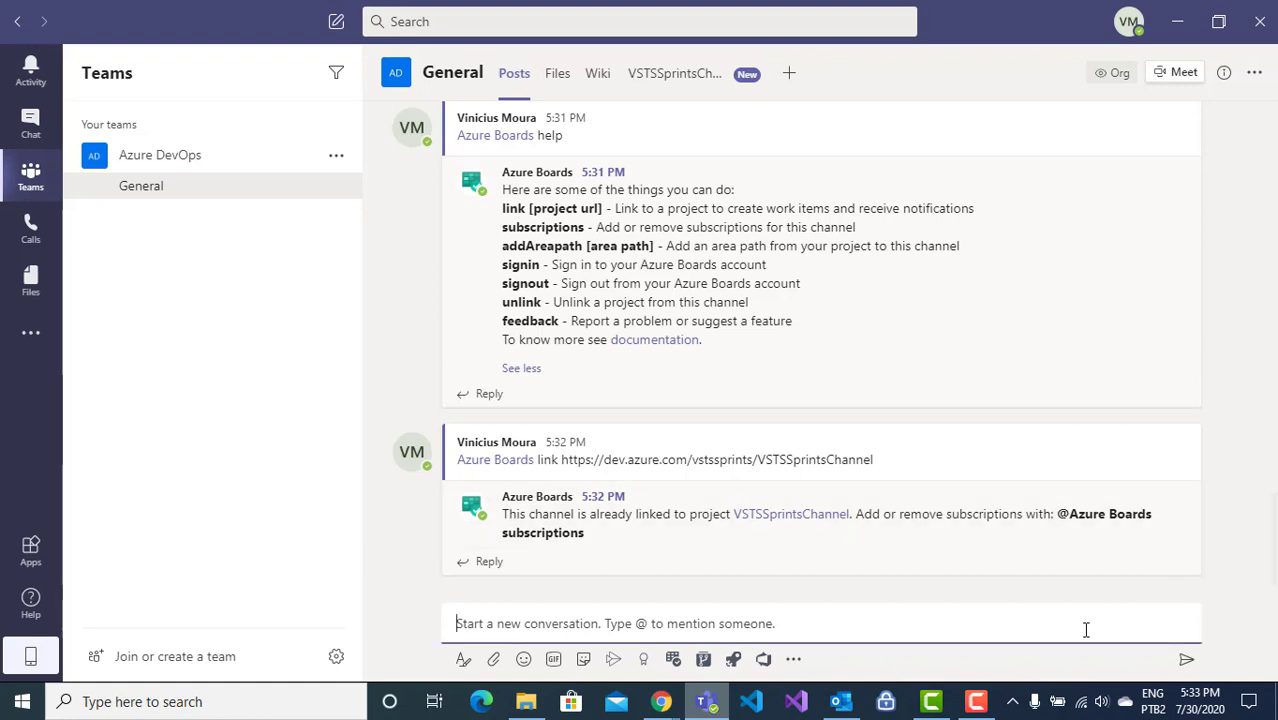
text(@)
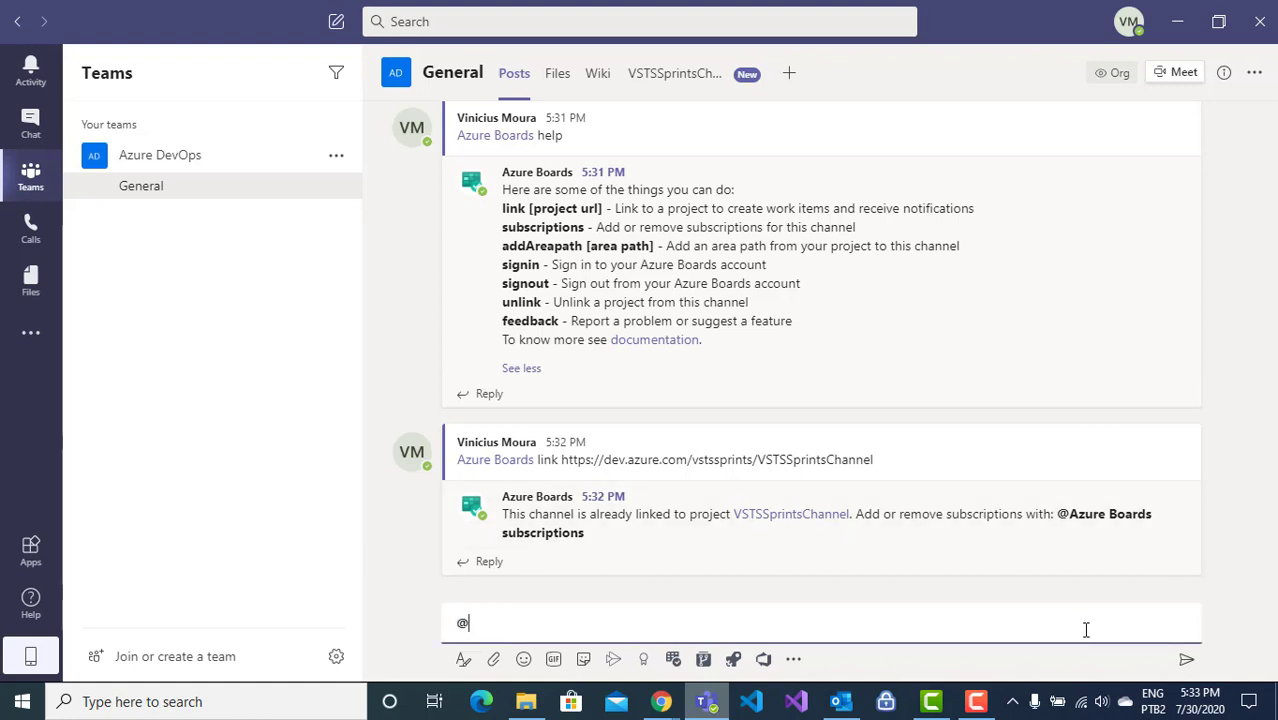
text(Azure Board)
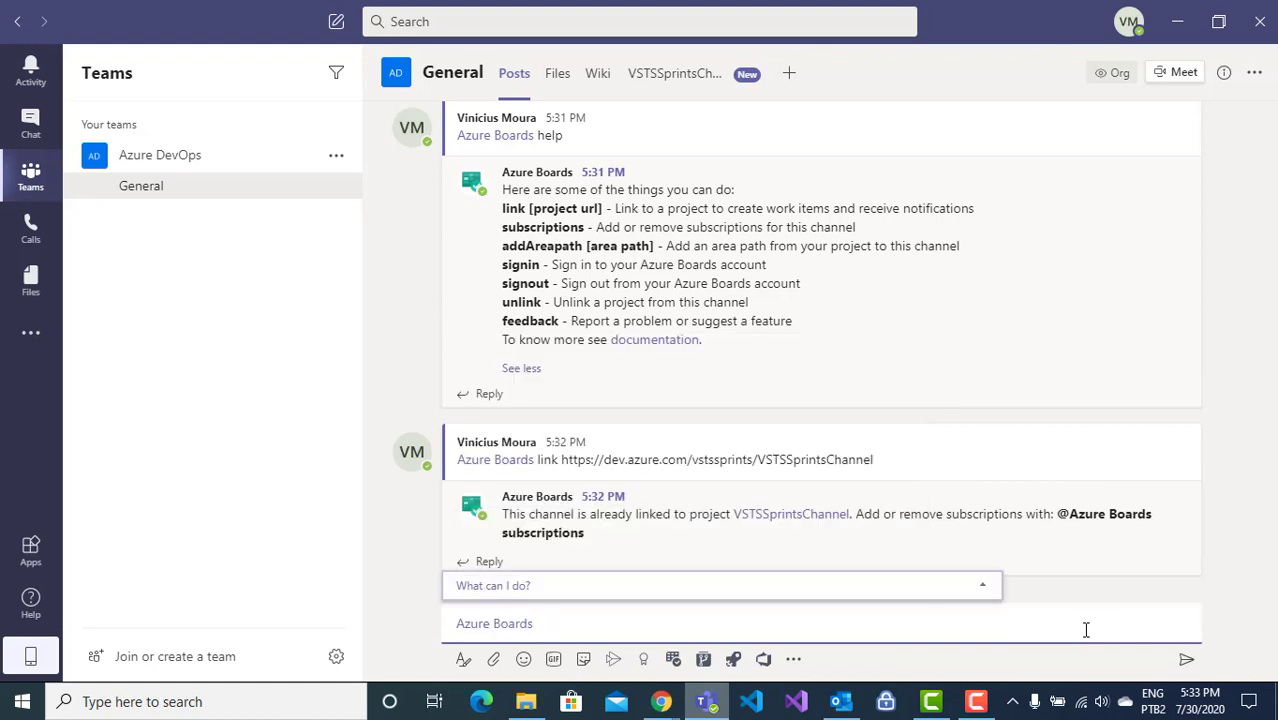
text(subs)
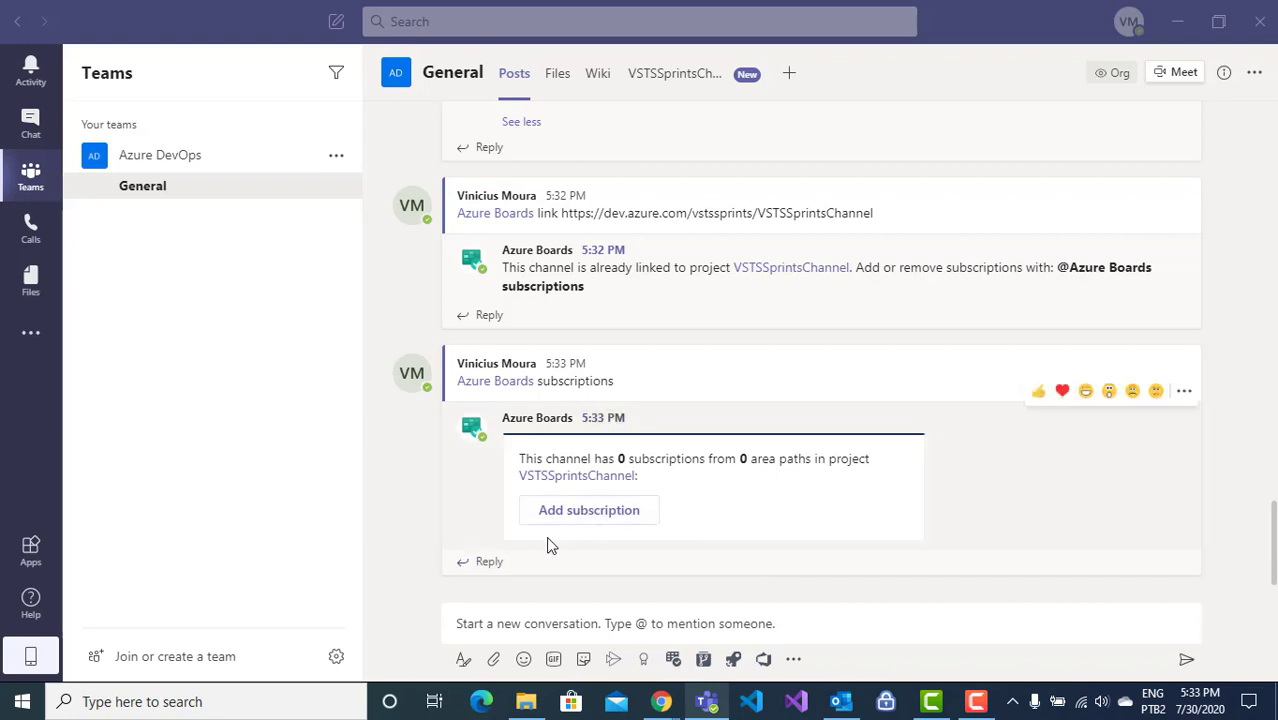
click(588, 510)
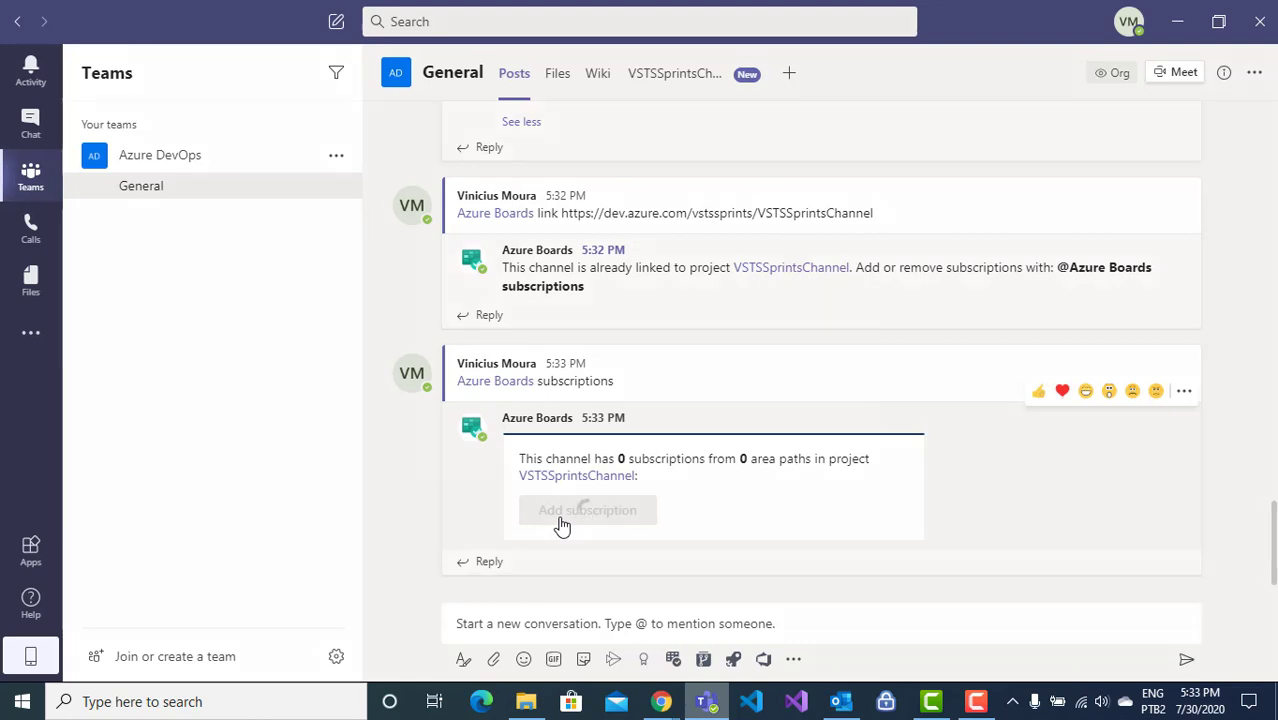
Subscribe to Work item created for area path VSTSSprintsChannel, any type, no links.
click(587, 510)
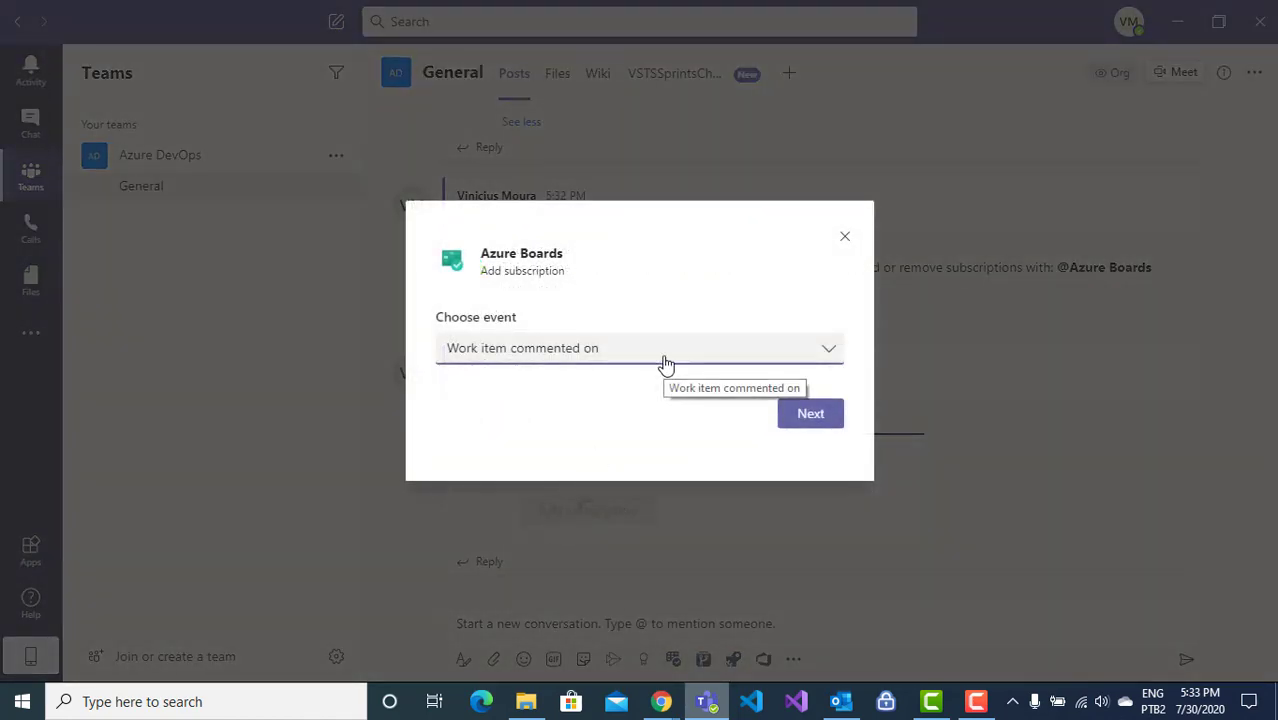
click(640, 348)
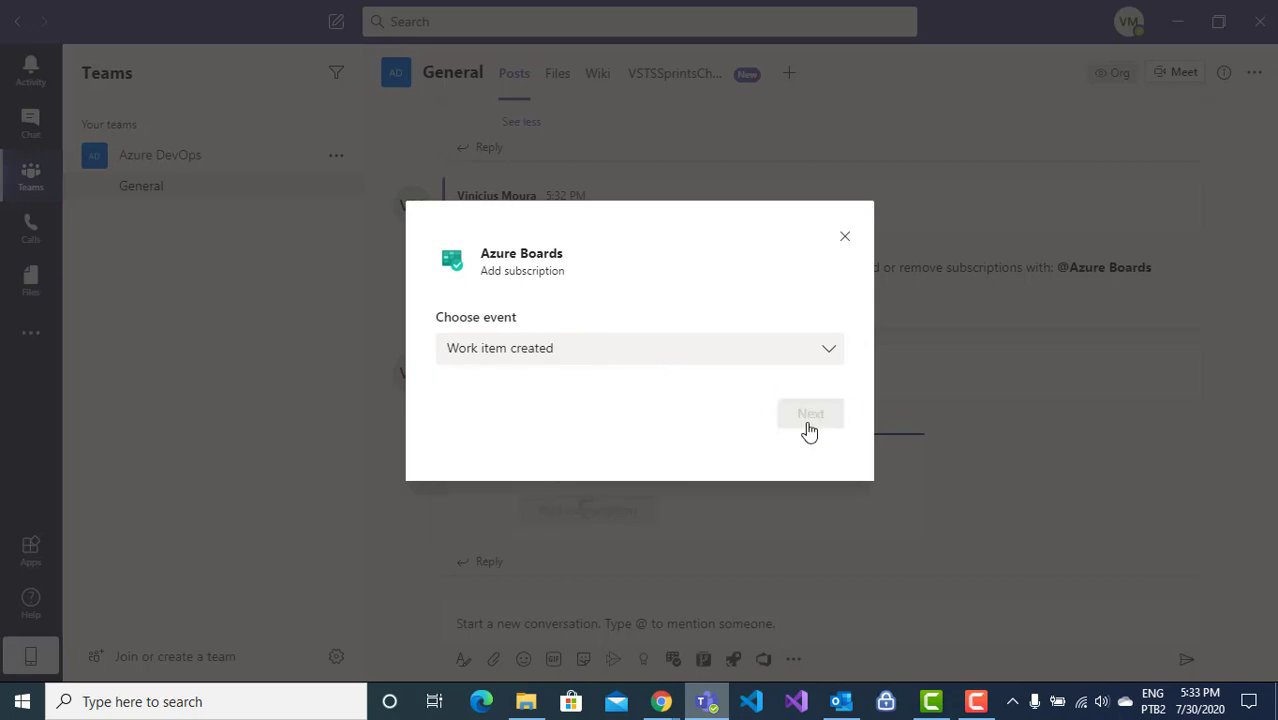
click(810, 413)
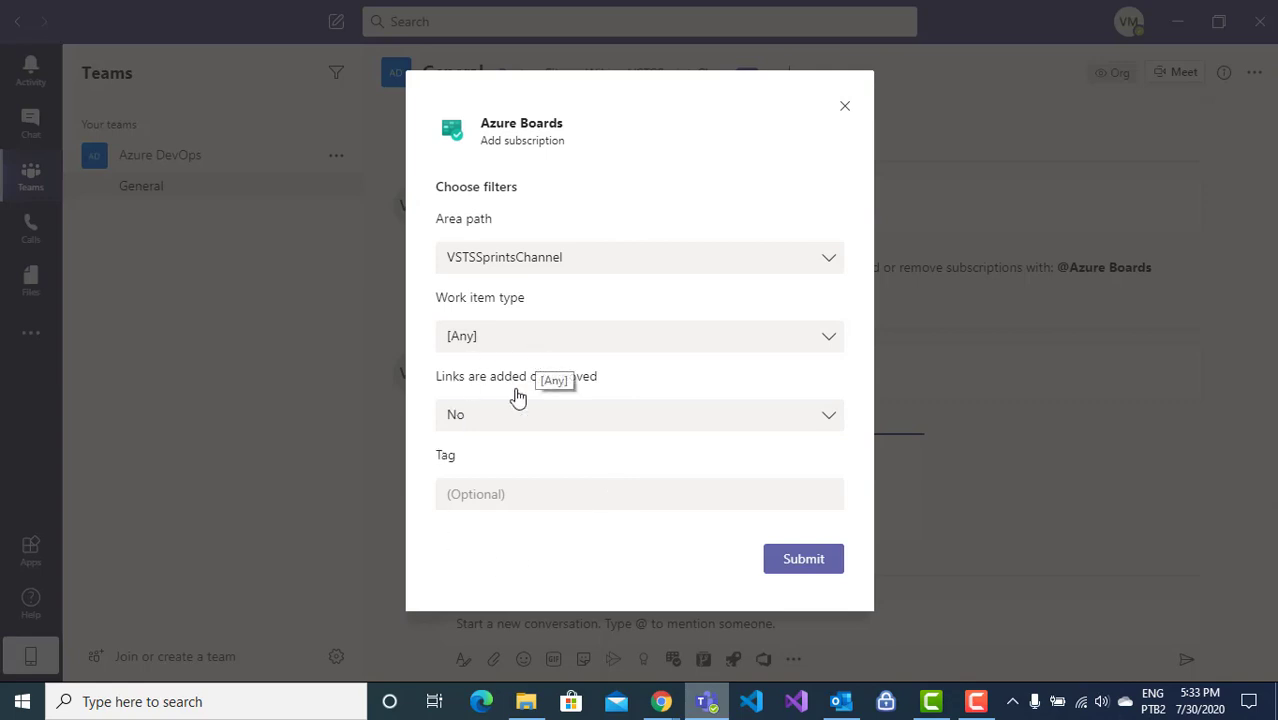
mouse_move(563, 278)
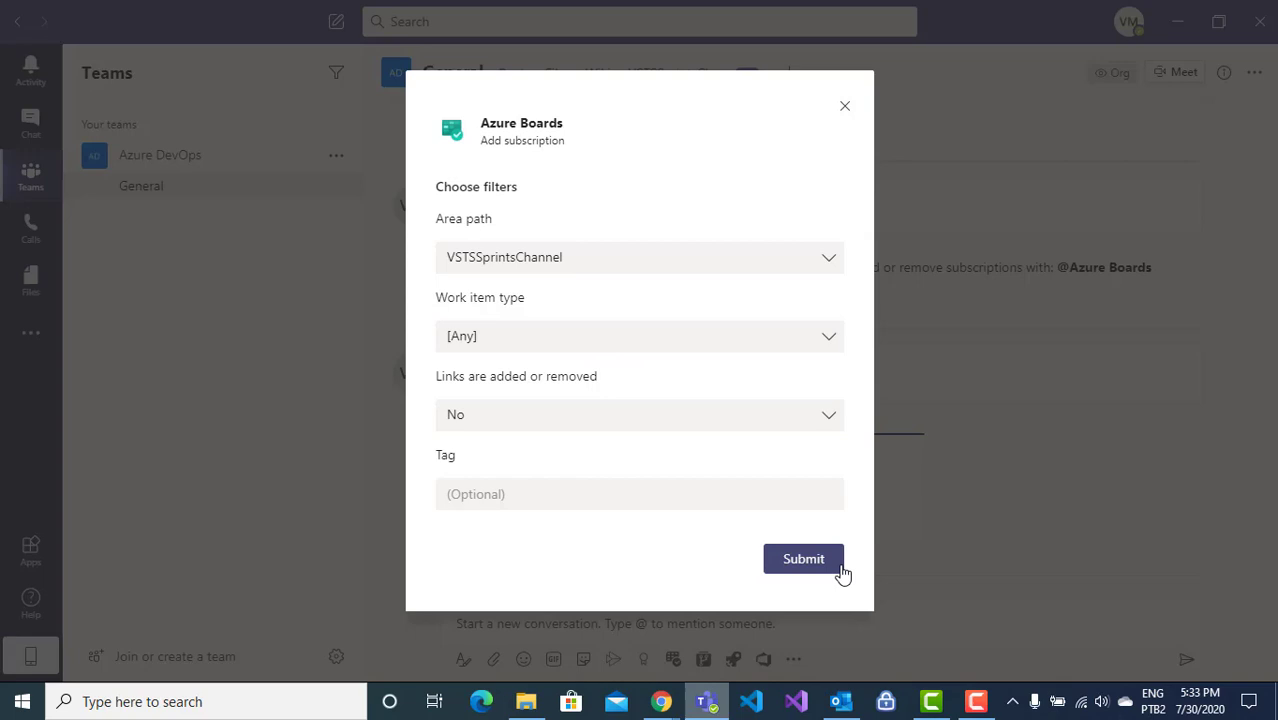
click(803, 558)
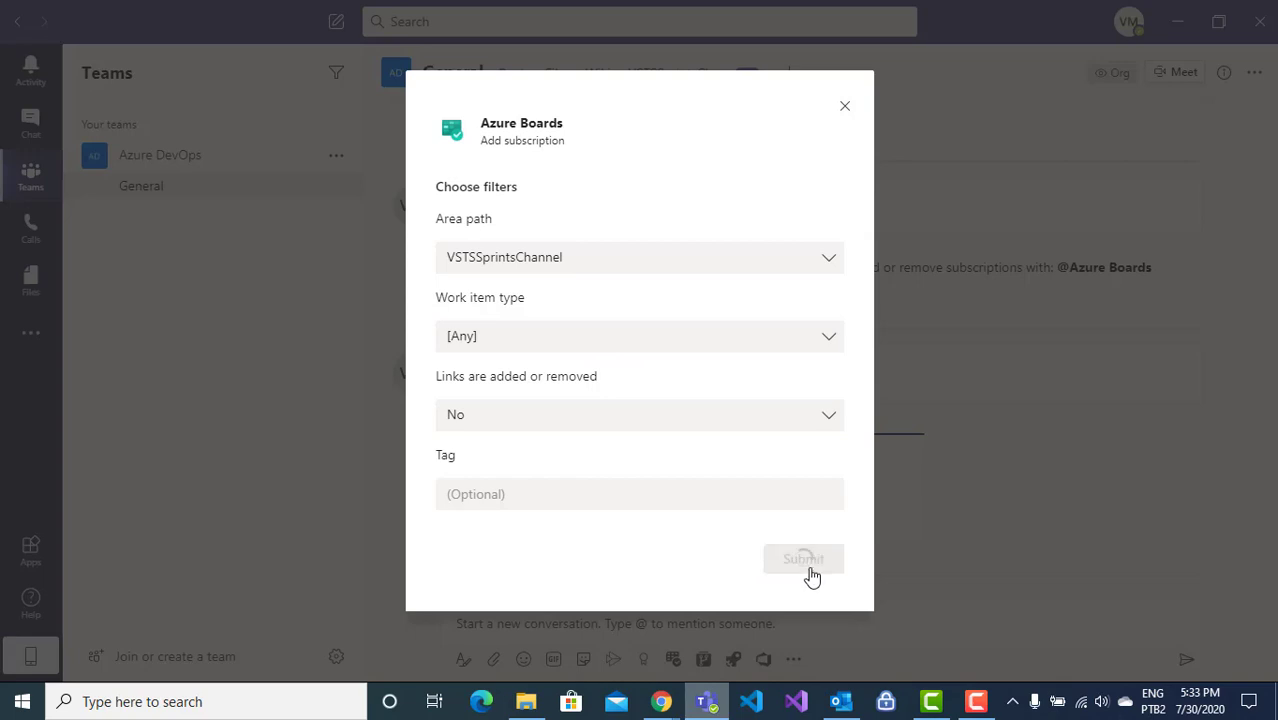
mouse_move(809, 577)
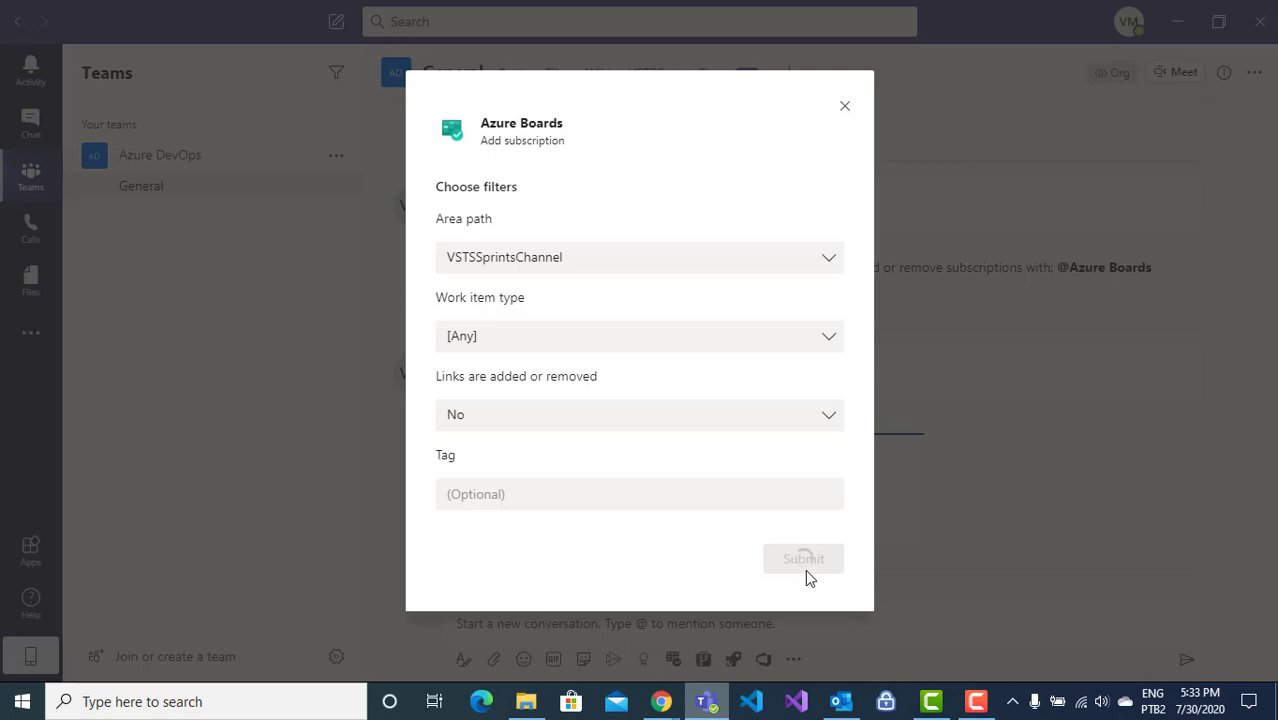
click(803, 558)
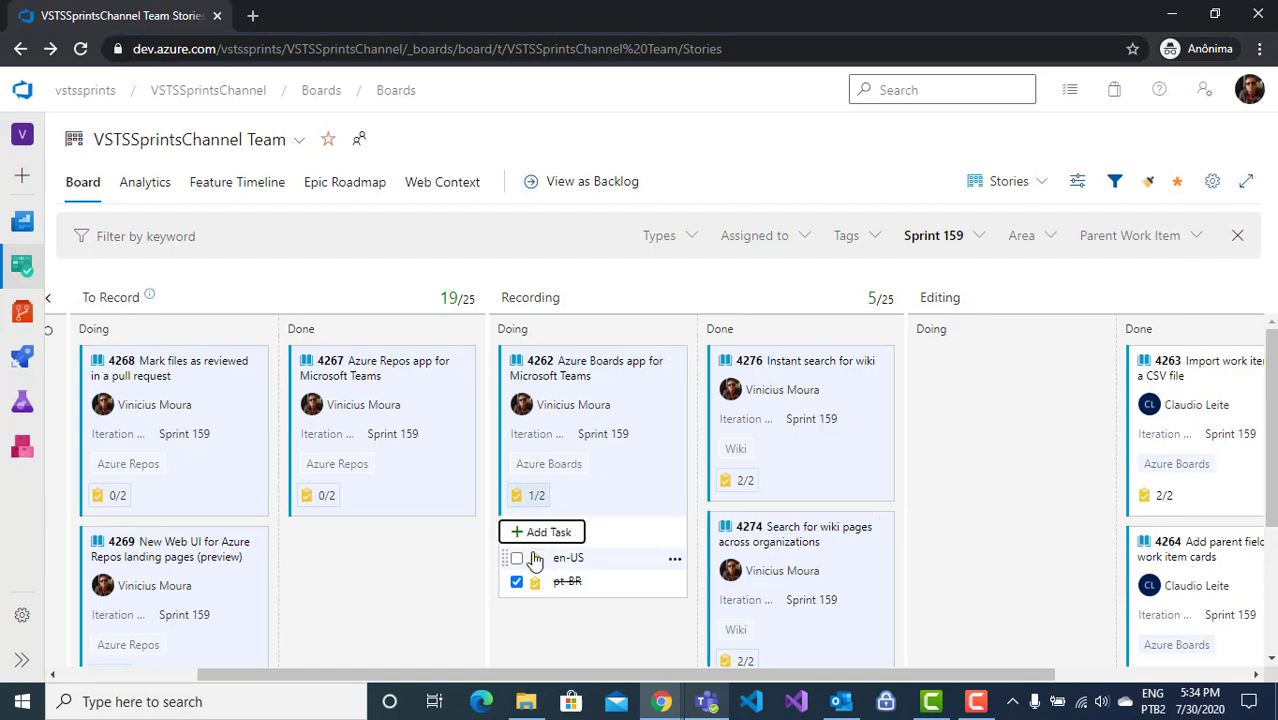
Add task 'New task to show integration between AzDo and Teams' under card 4262.
click(542, 531)
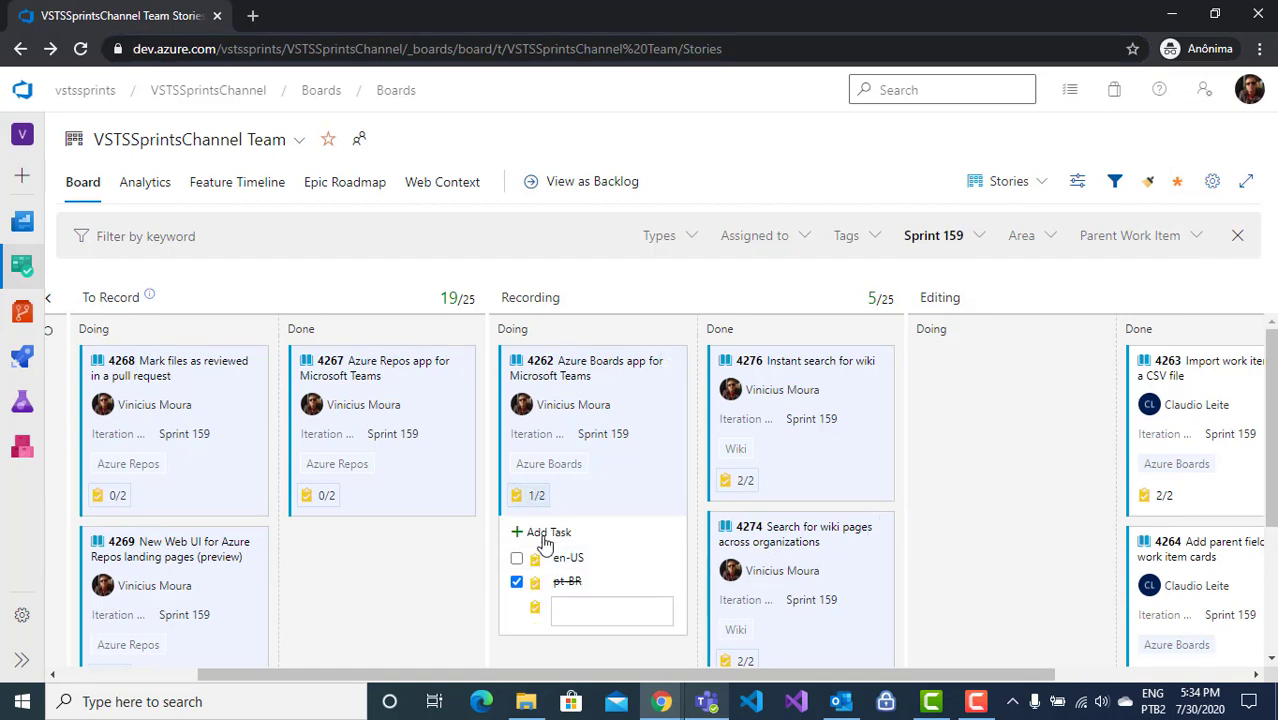
text(New task to)
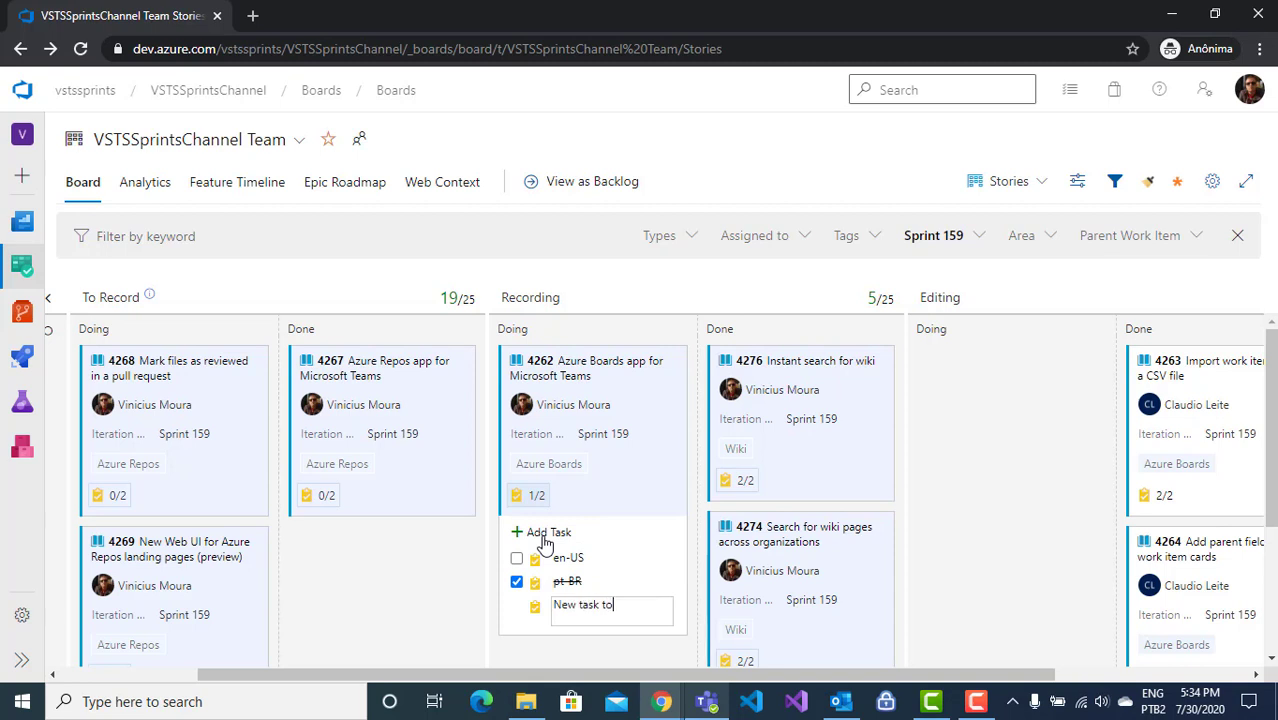
text(show integration)
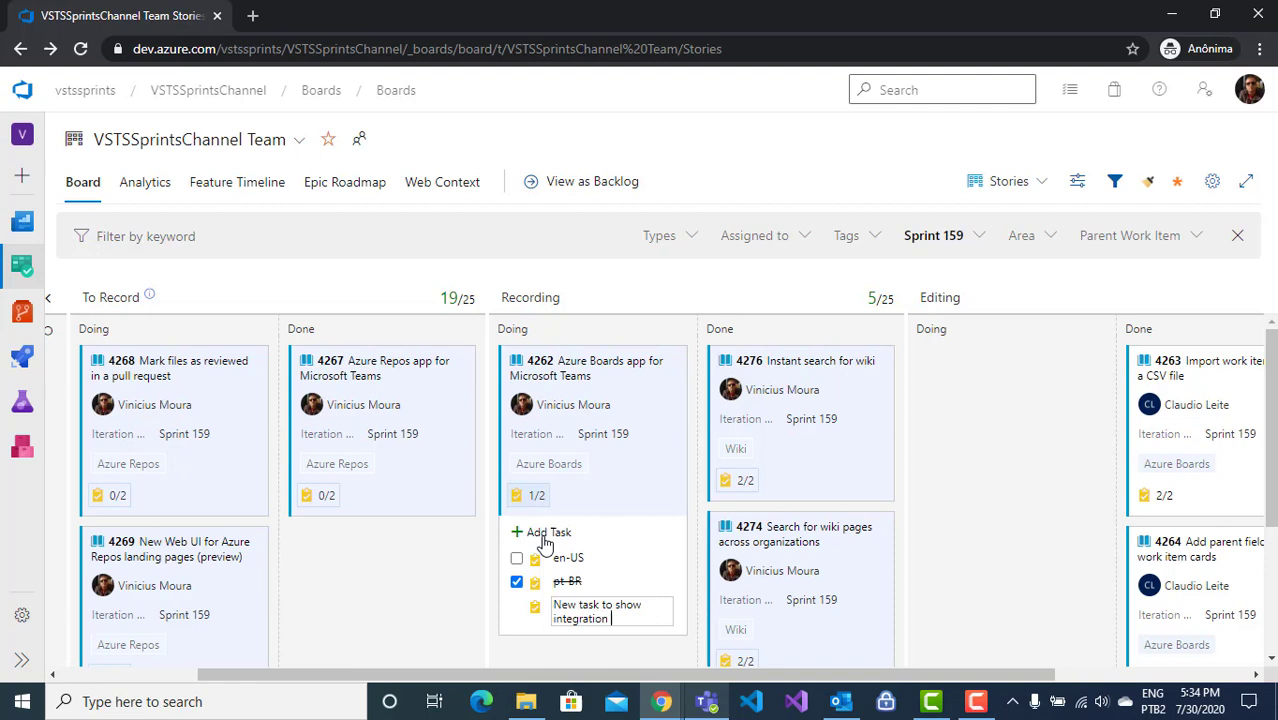
text(between AzDo a)
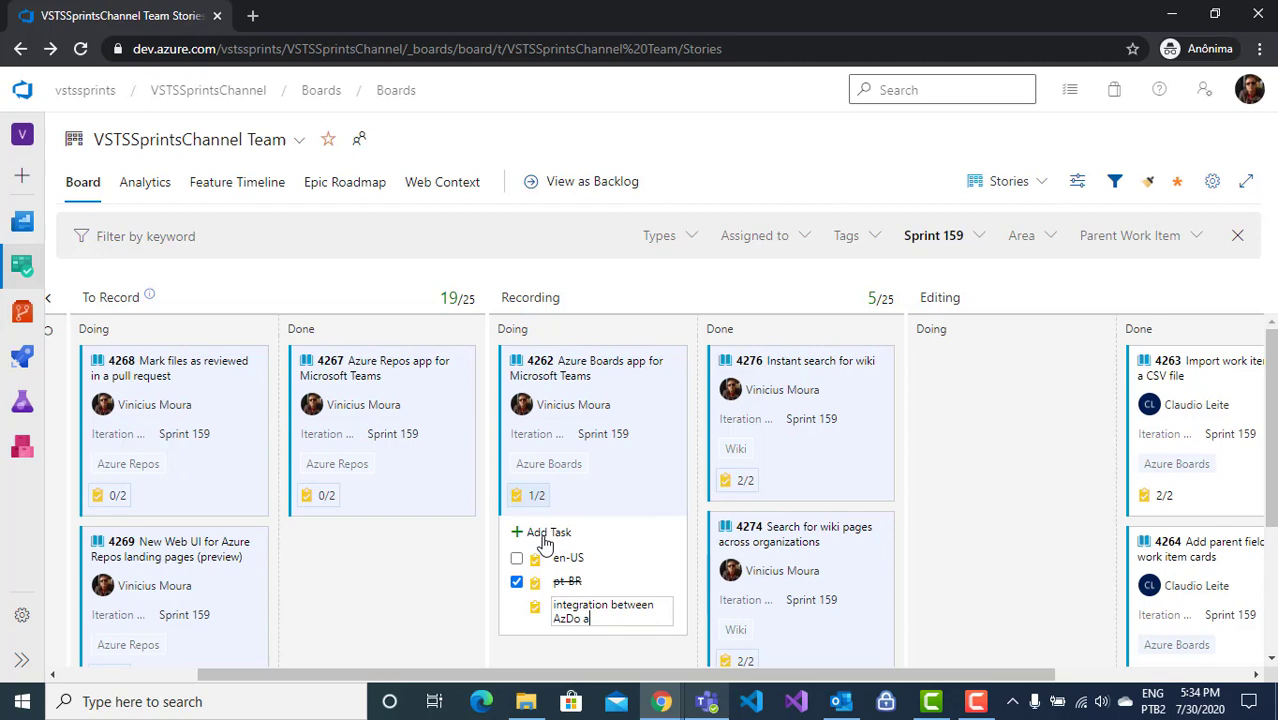
text(nd Teams)
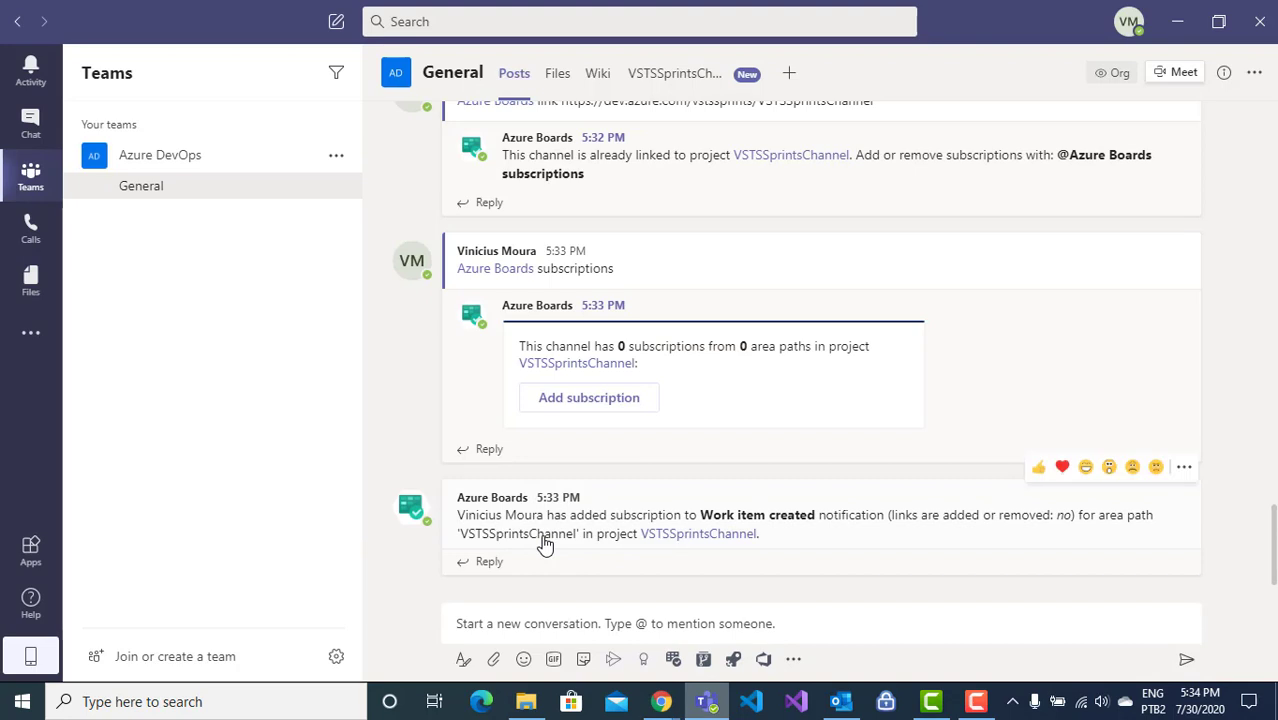
mouse_move(1260, 466)
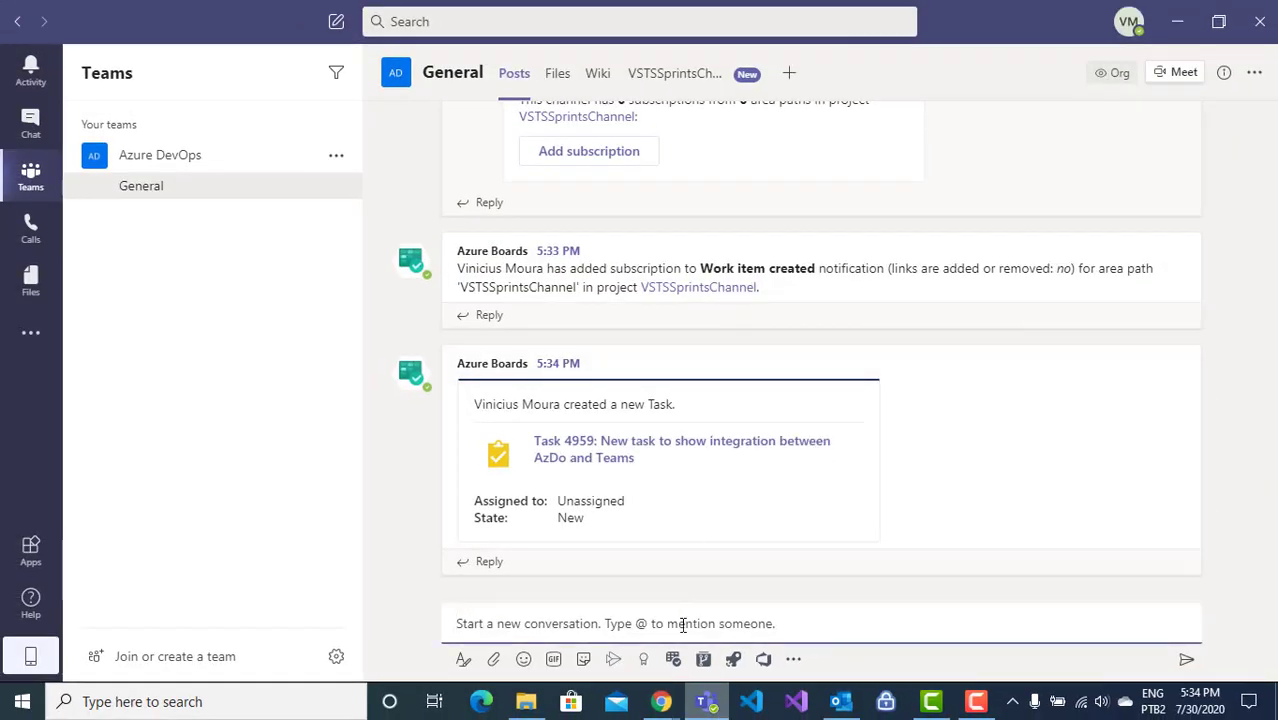
Start a new General channel message beginning 'Team,'.
text(T)
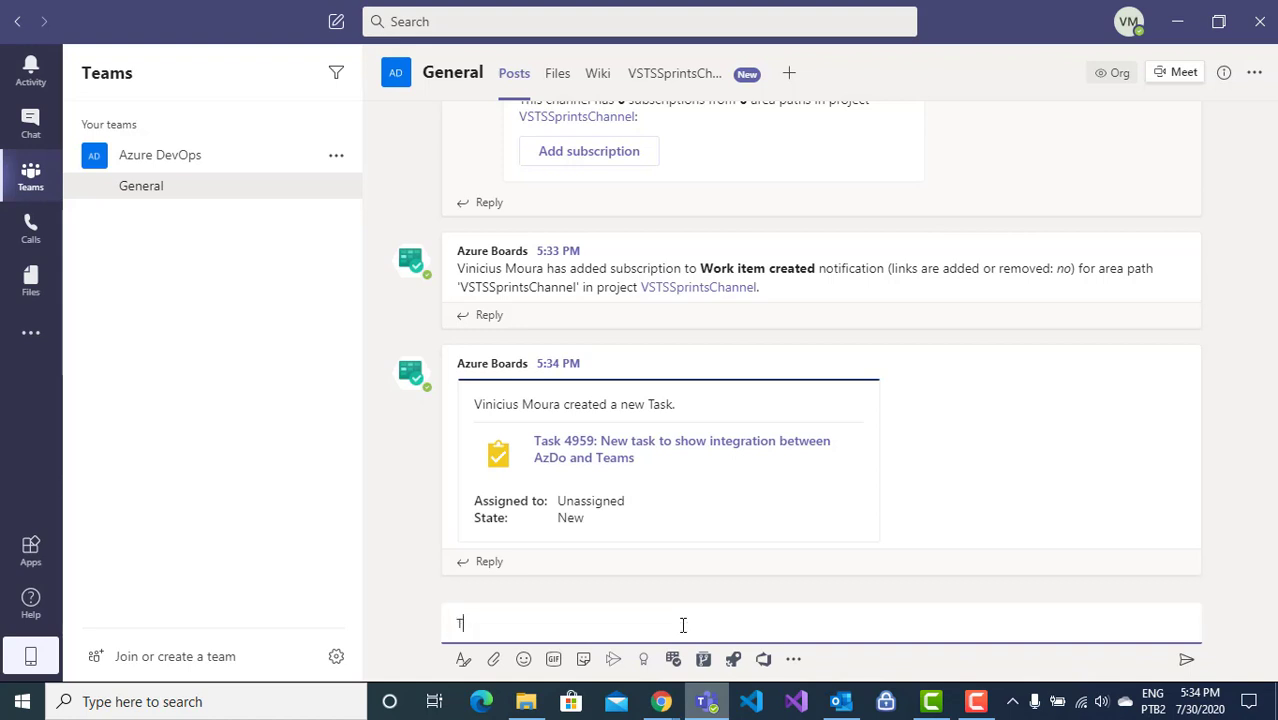
text(eam,)
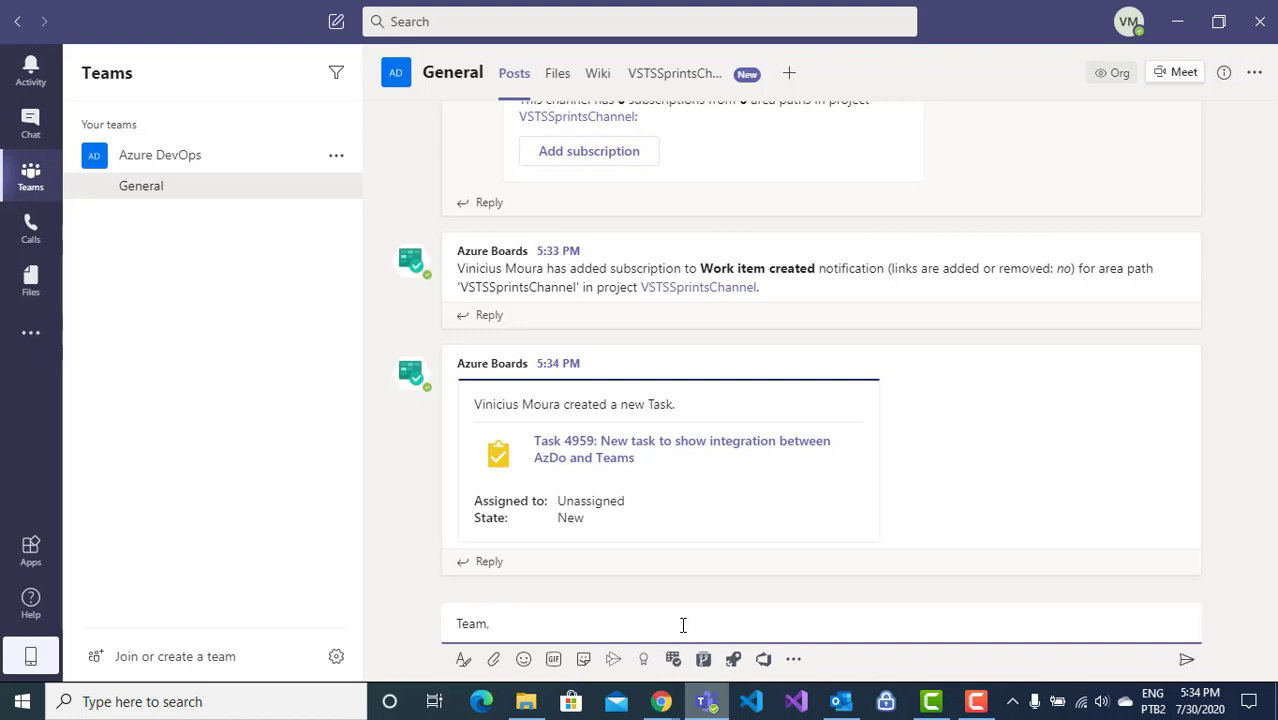
Send the message reporting an Android App bug in the product search feature.
text(I)
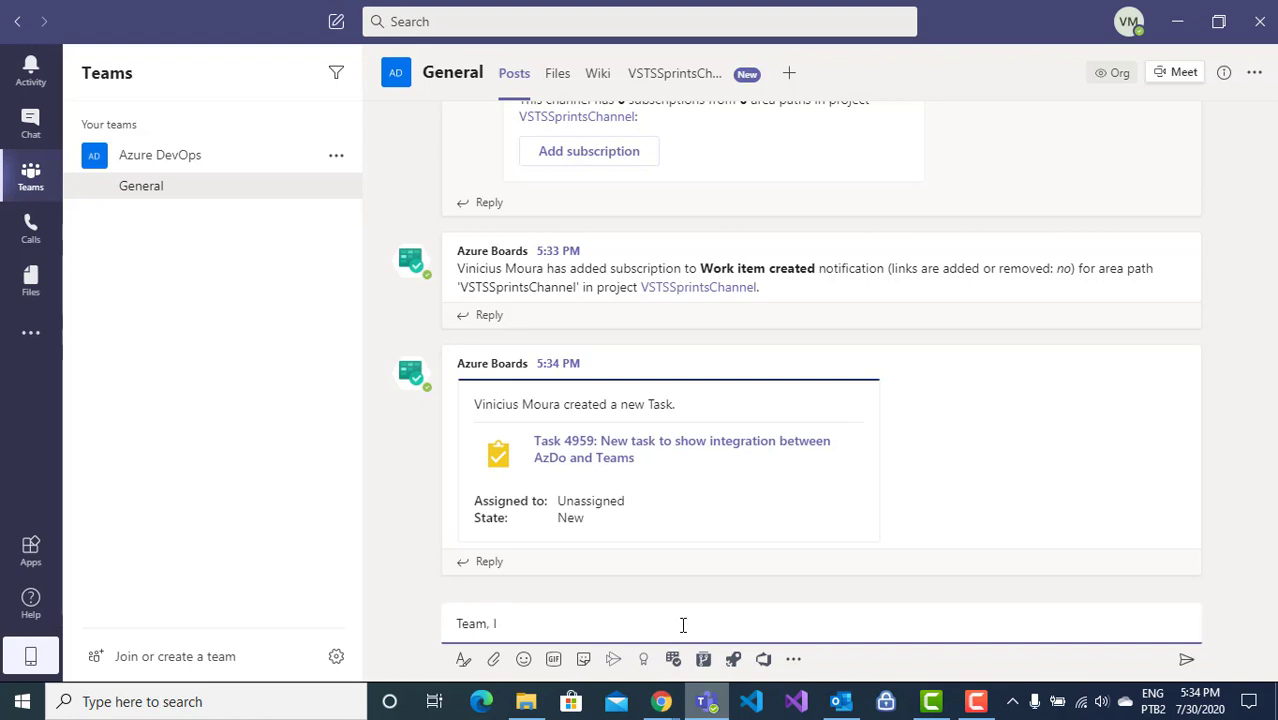
text(found a new)
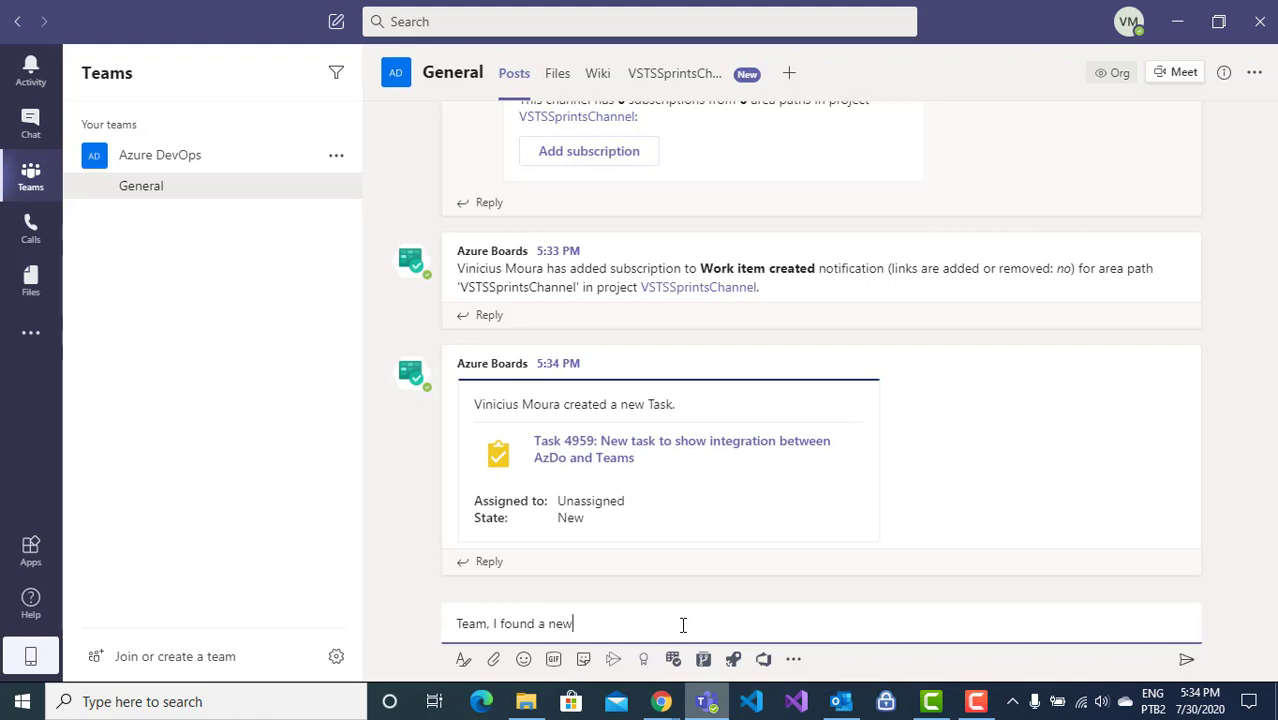
text(bug on)
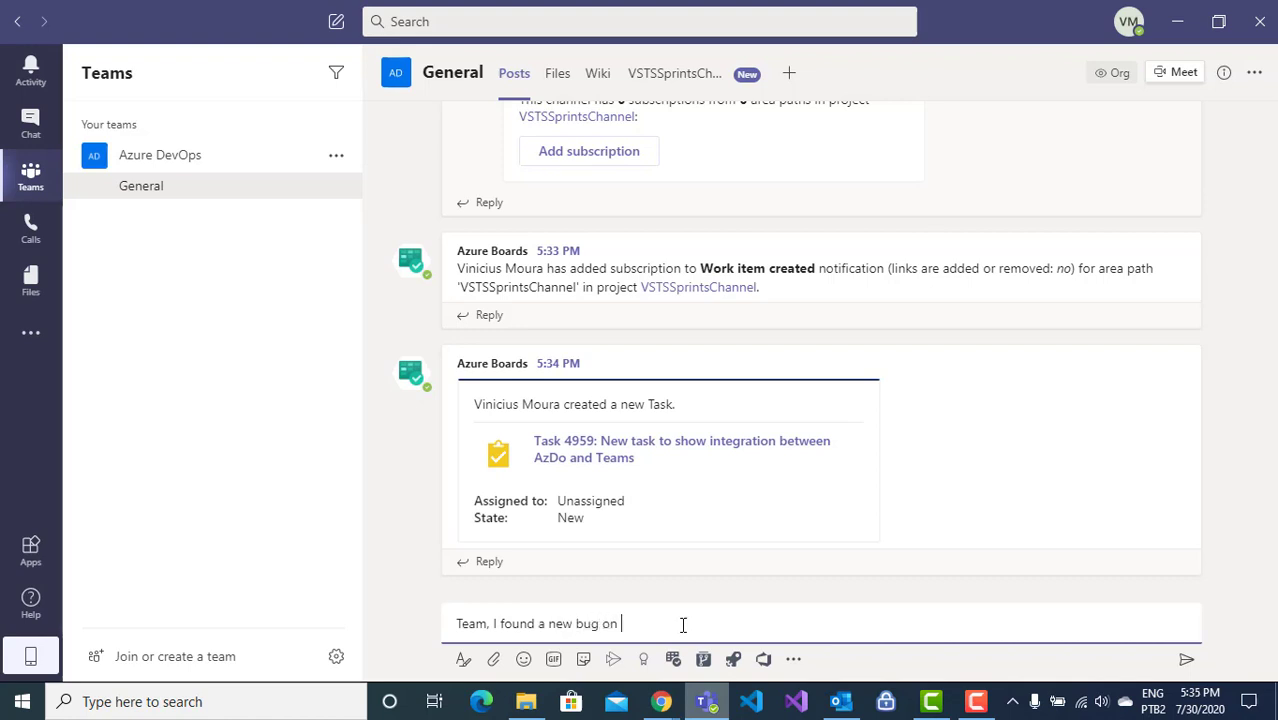
text(Android)
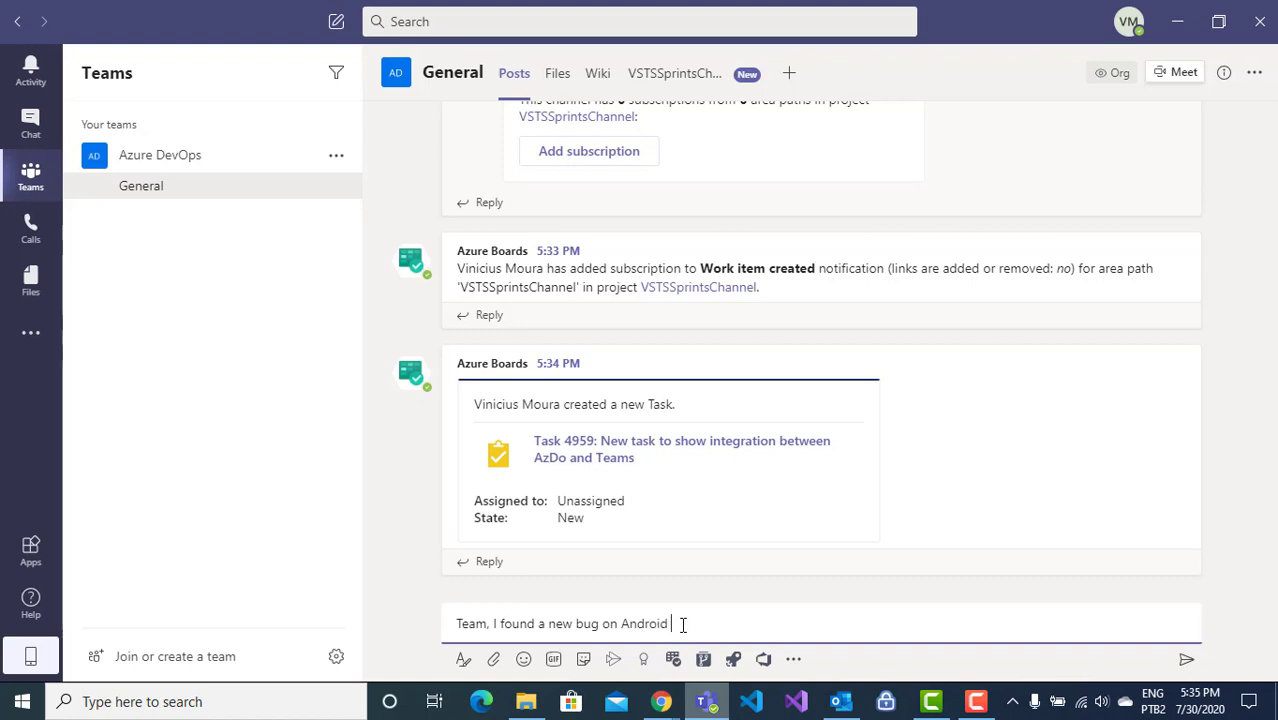
text(App.)
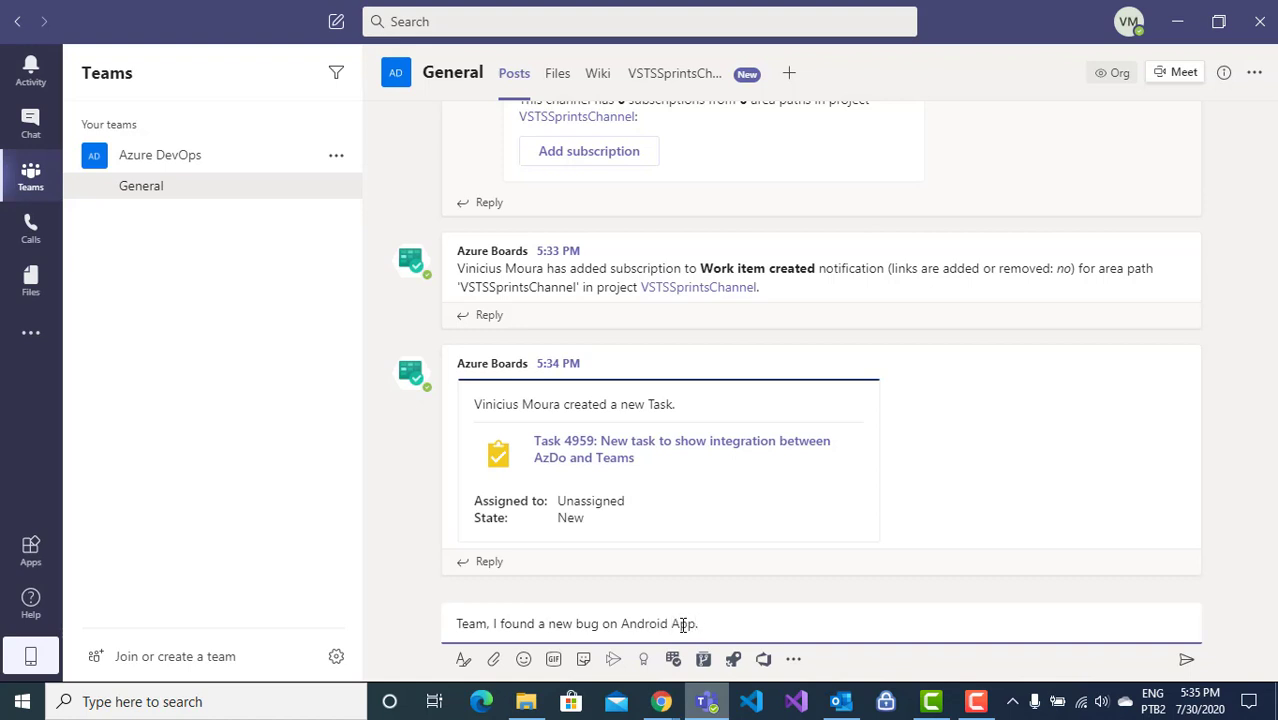
text(" ")
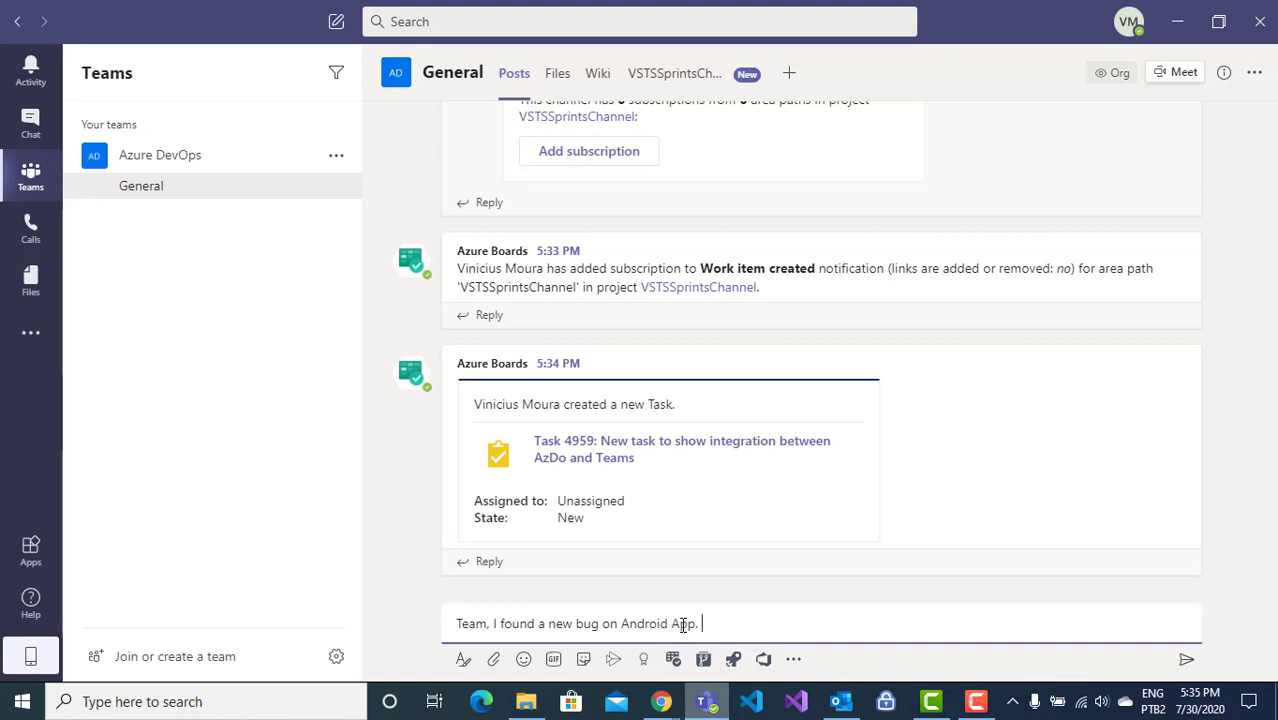
text(This b)
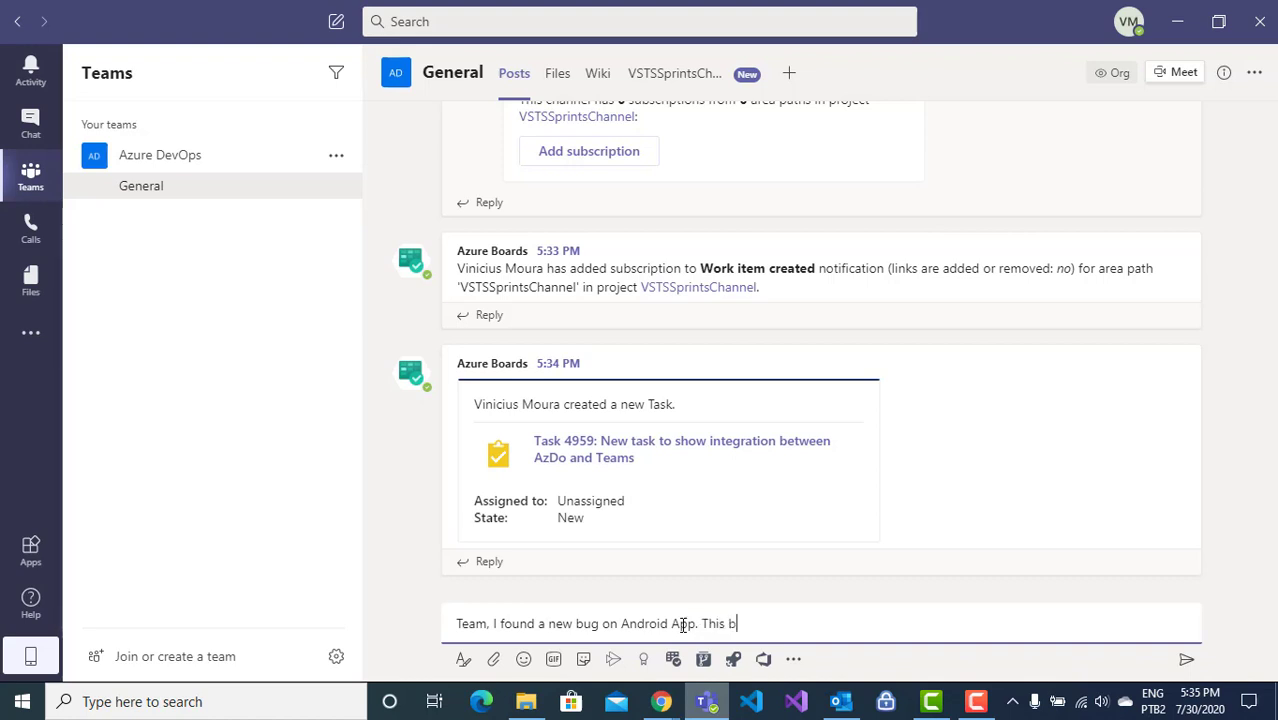
text(ug)
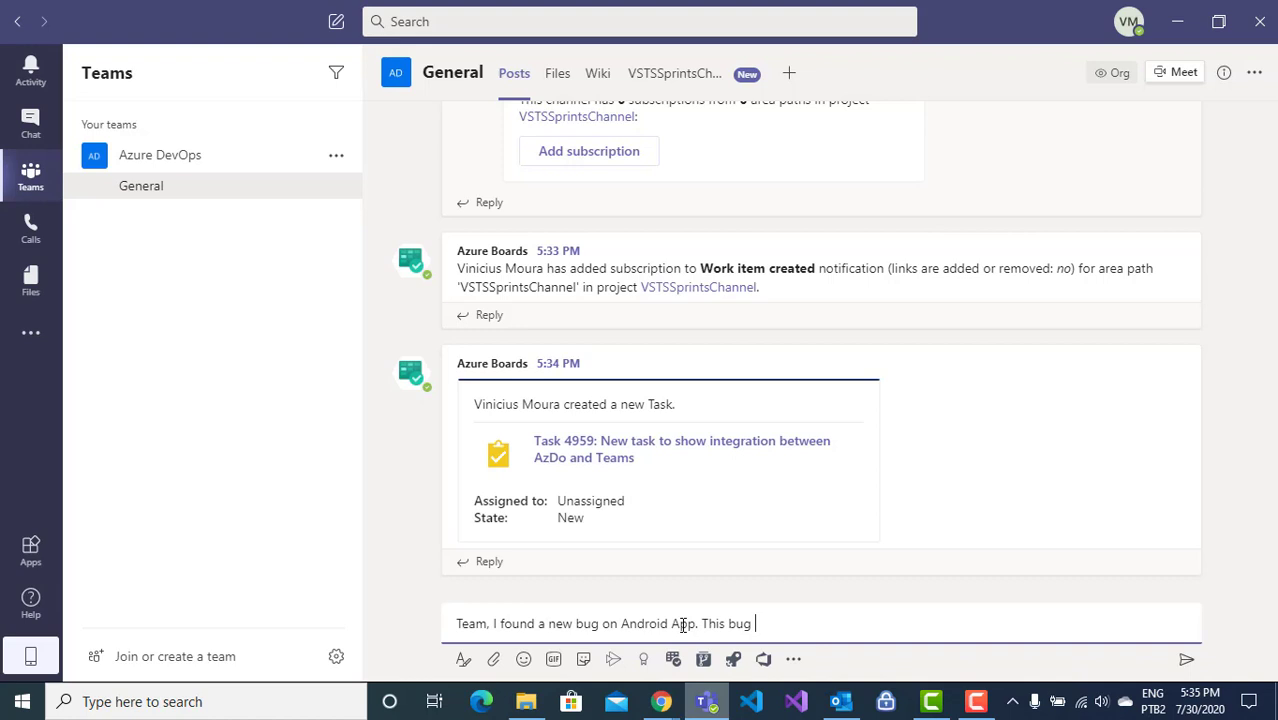
text(was)
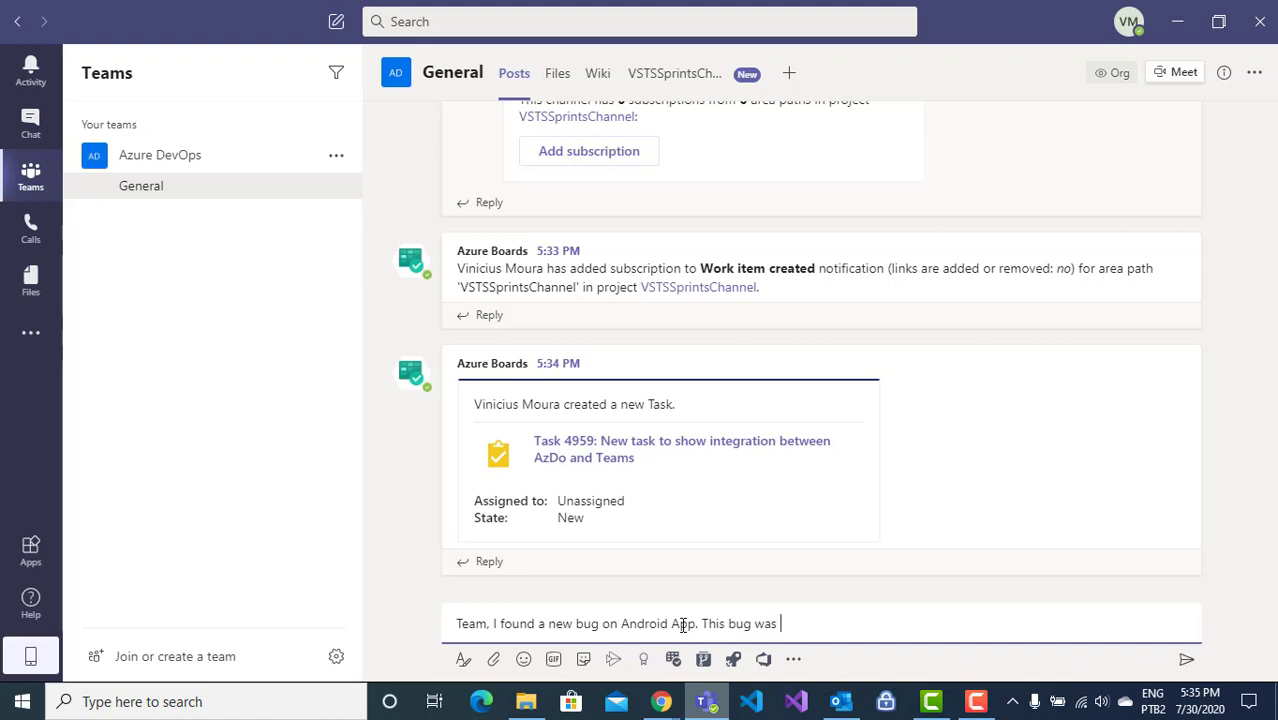
text(found o)
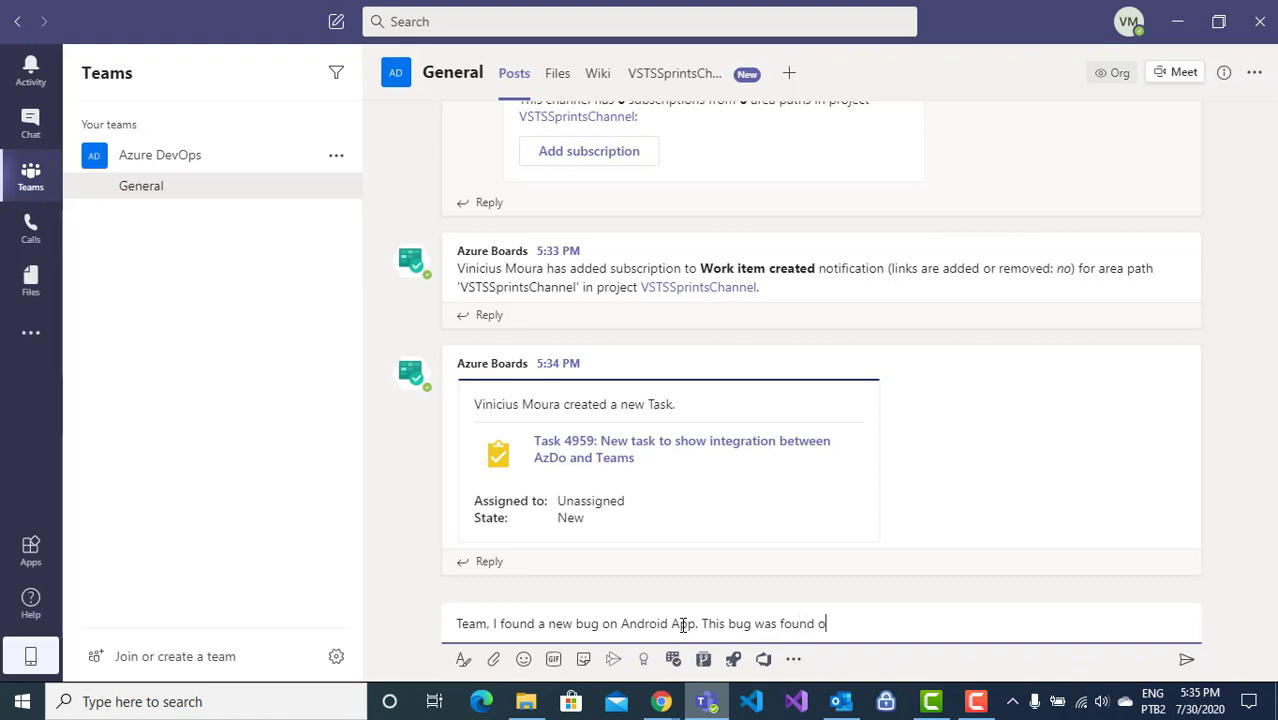
text(n)
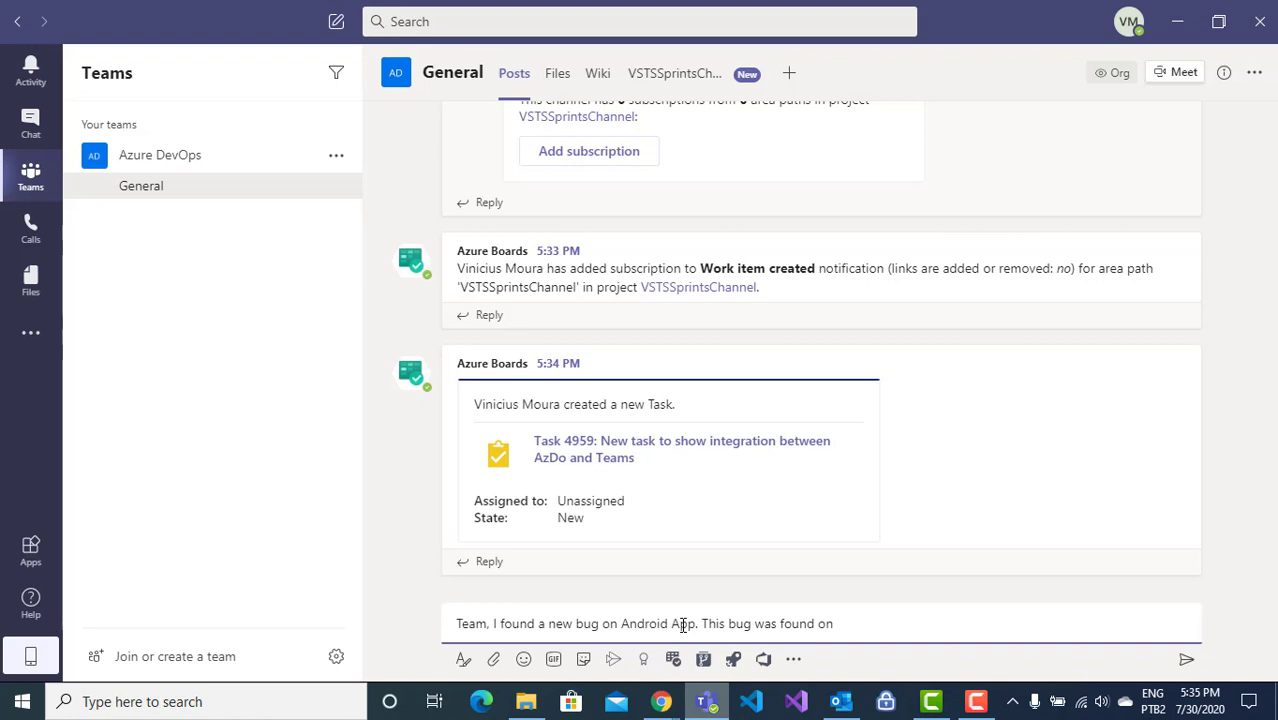
text(product s)
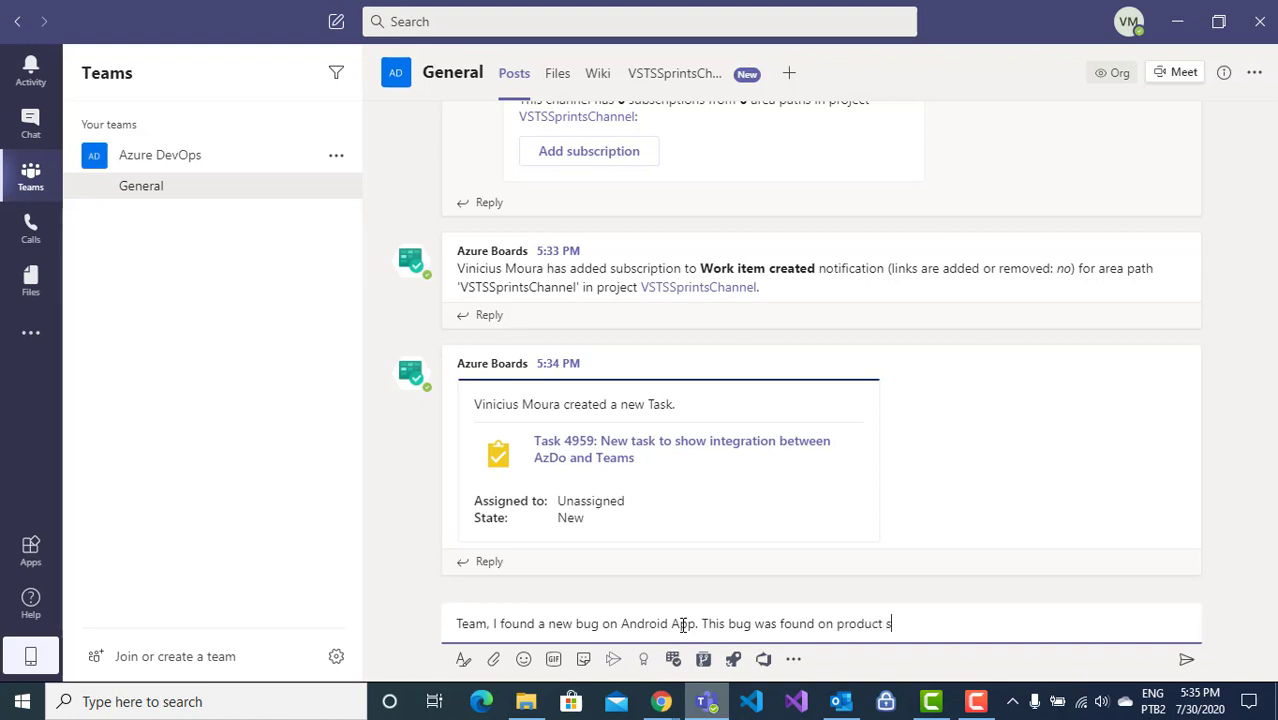
text(earch)
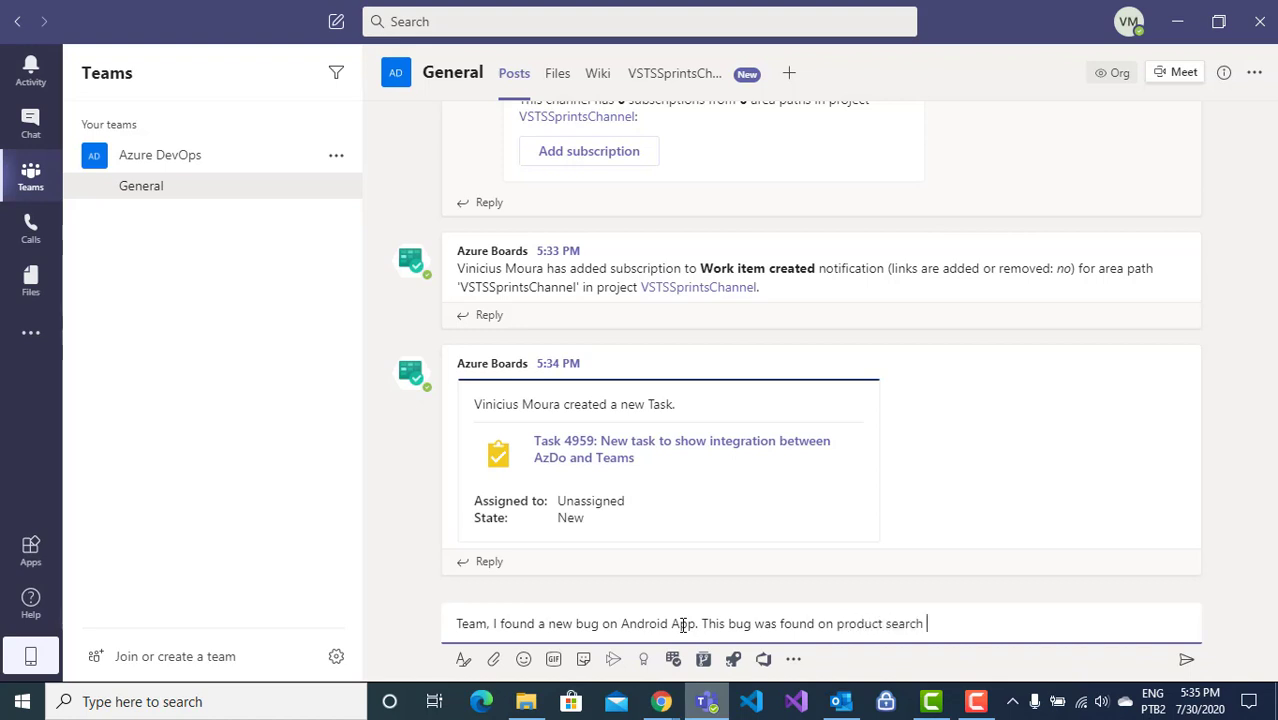
text(feature!)
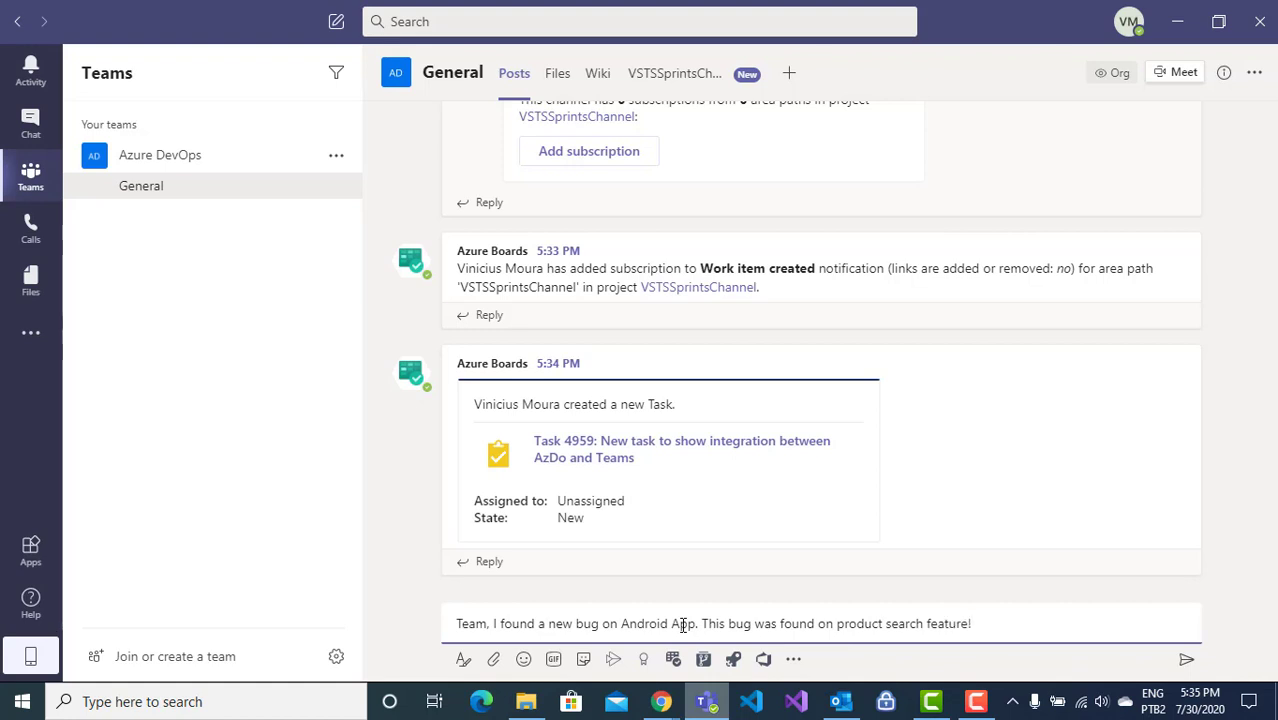
click(1186, 659)
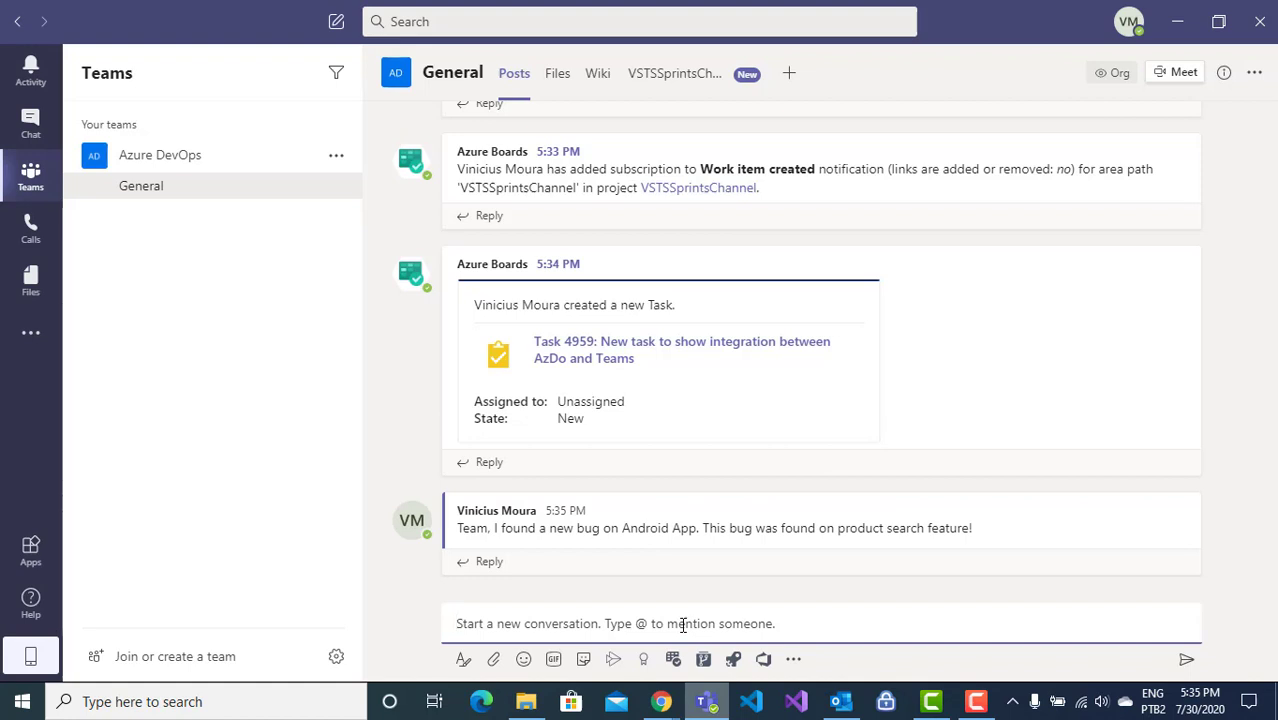
click(616, 623)
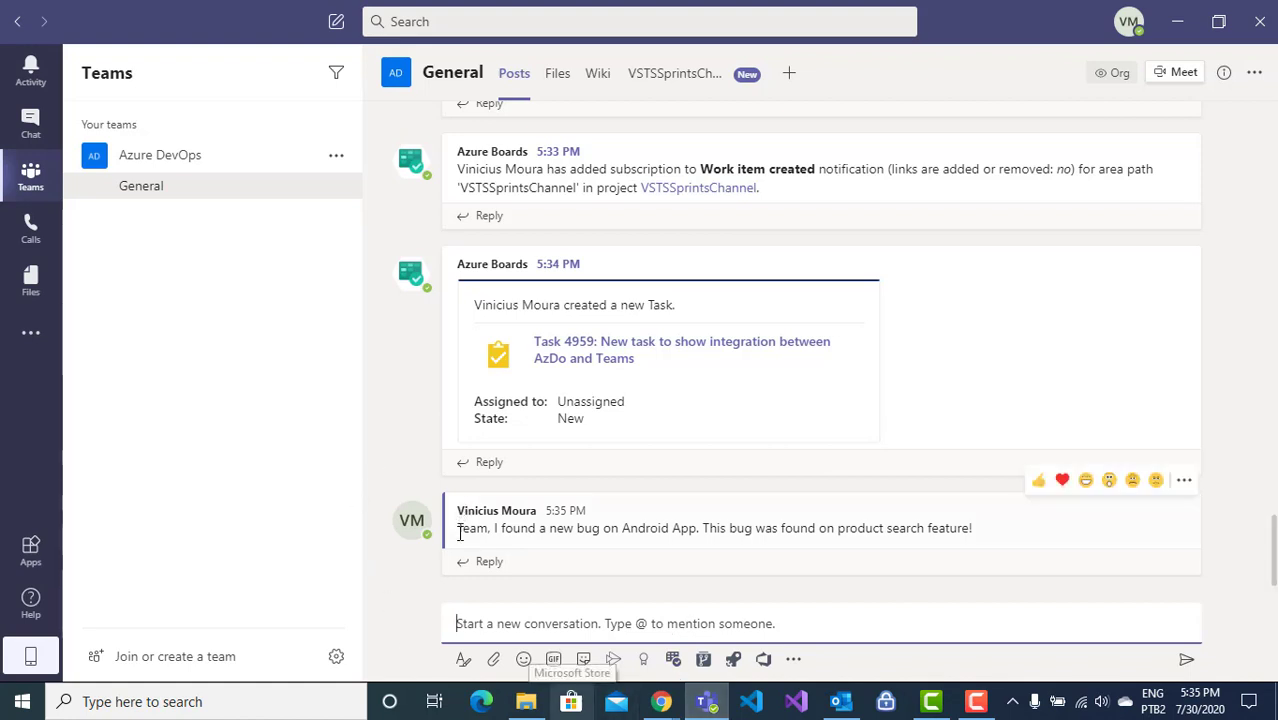
mouse_move(470, 543)
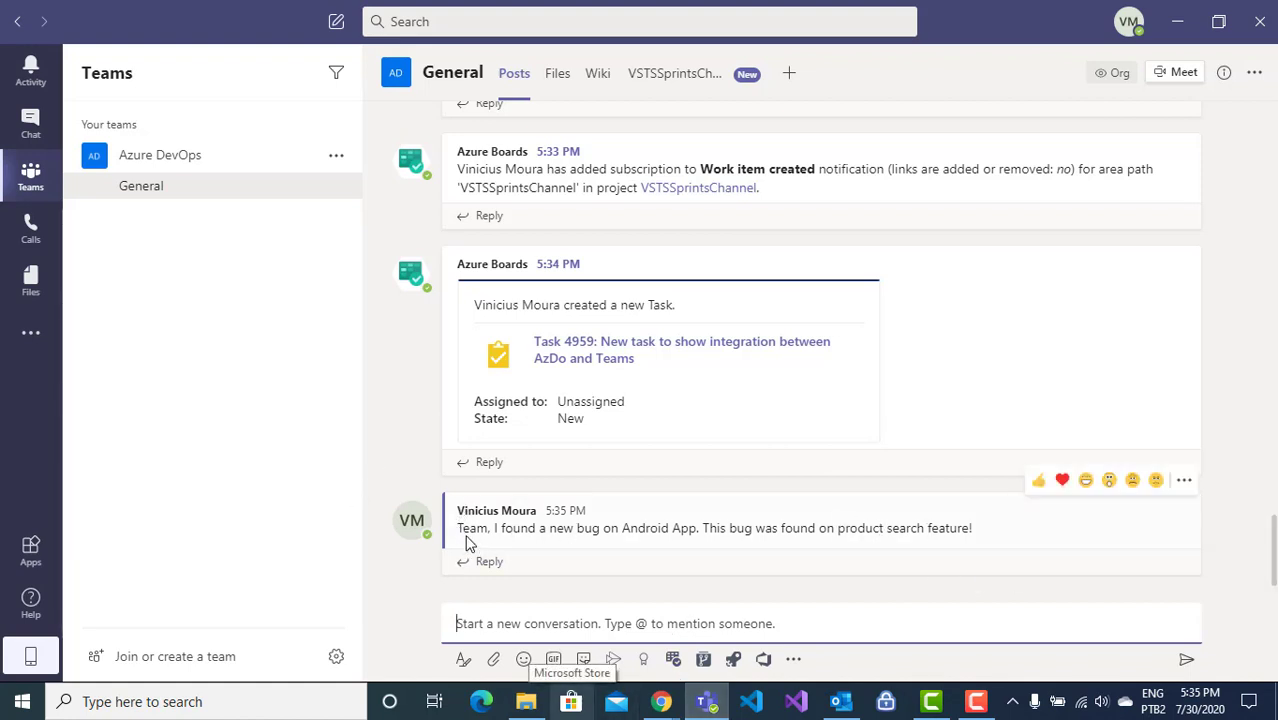
mouse_move(891, 549)
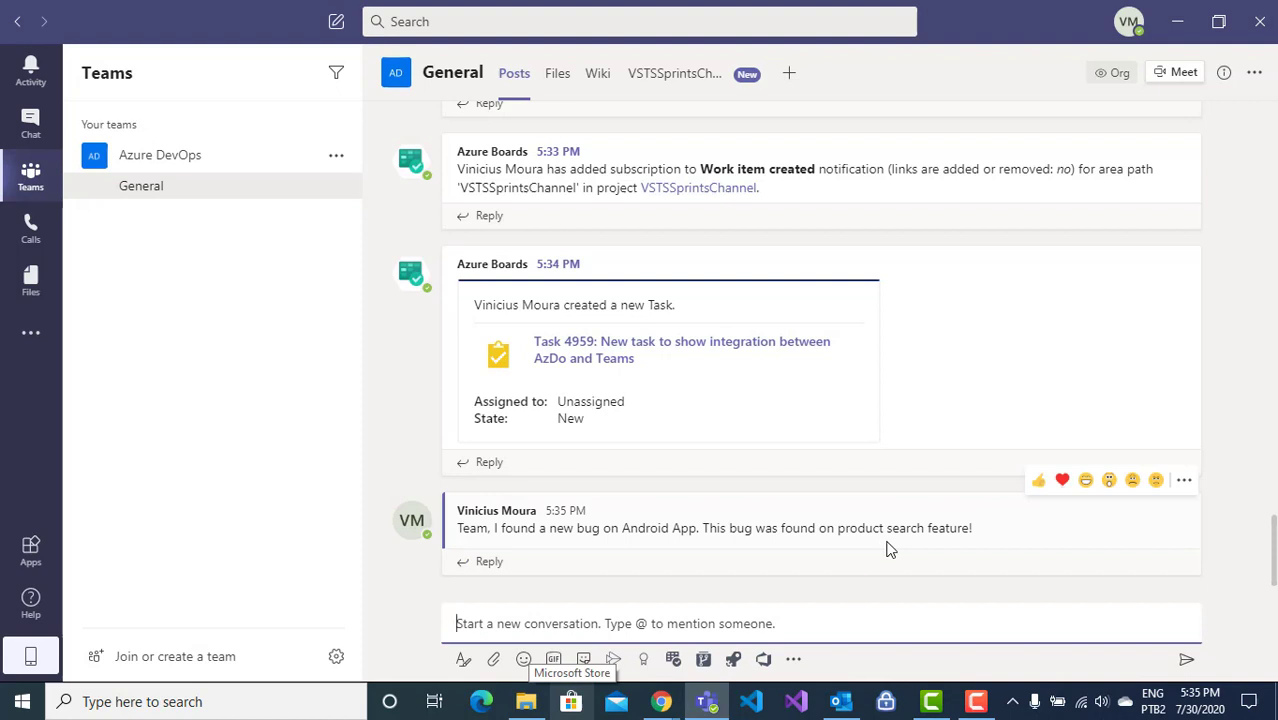
mouse_move(890, 548)
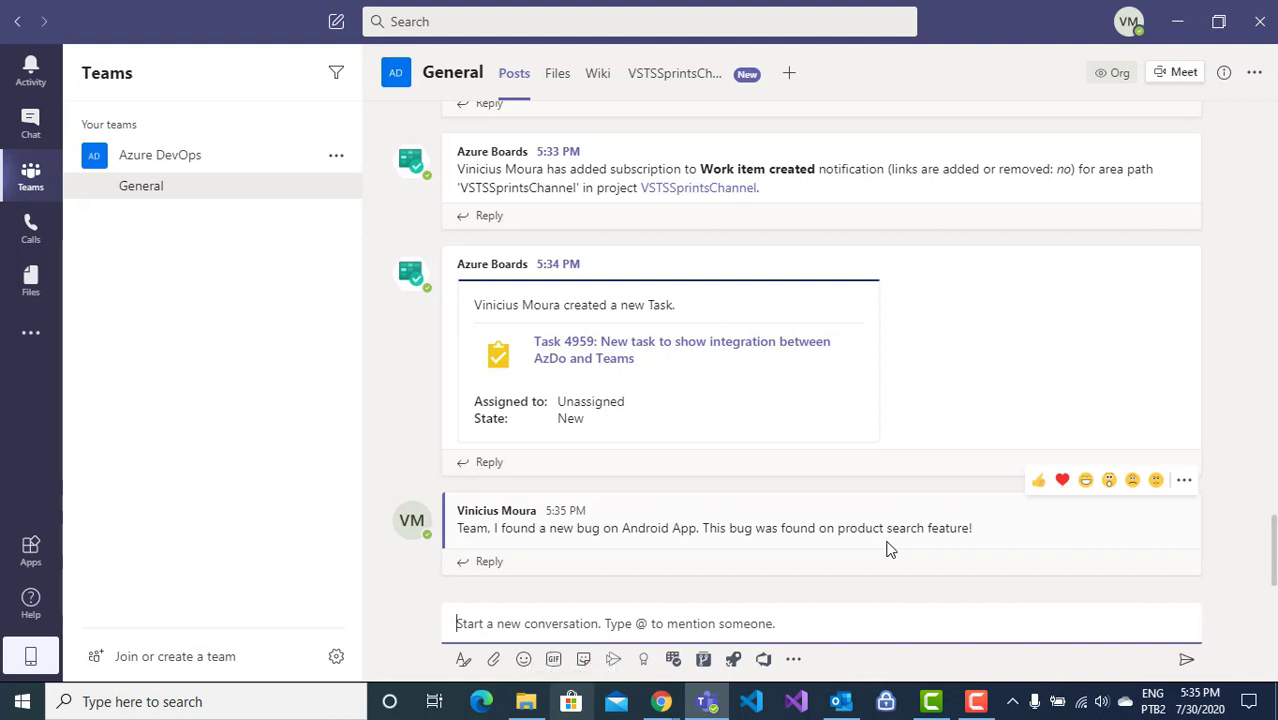
mouse_move(1184, 480)
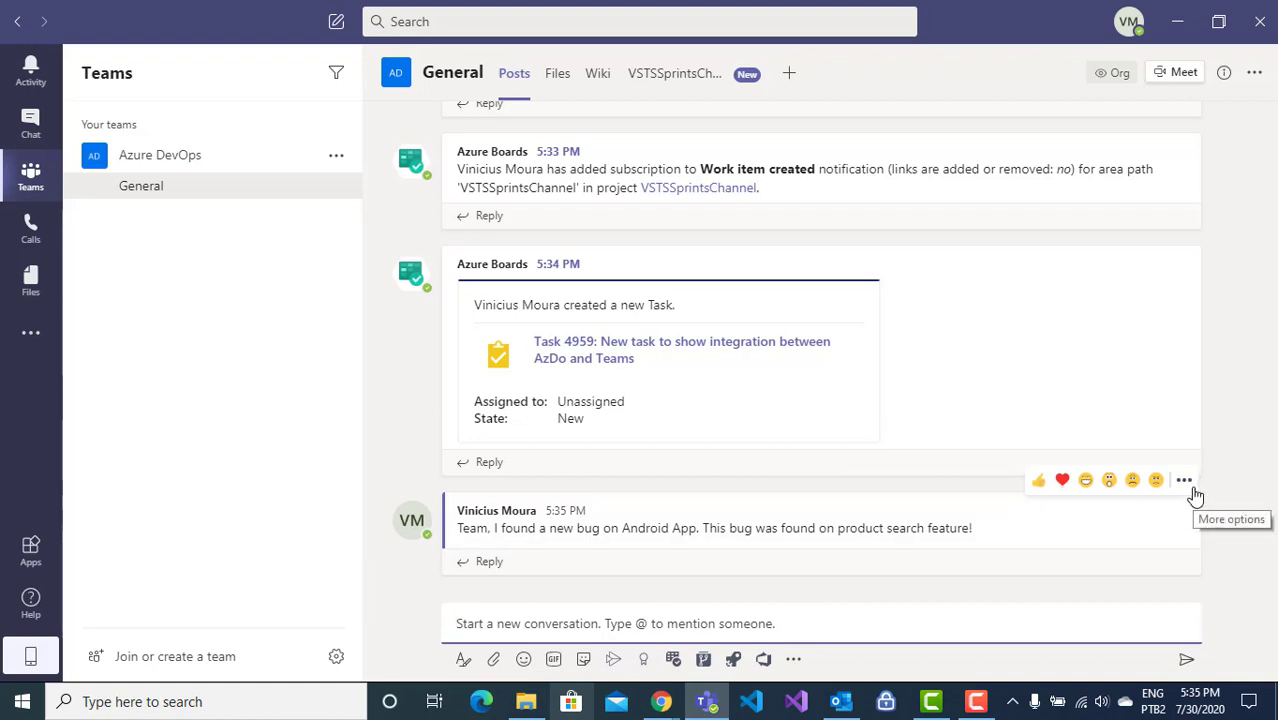
Open the bug message's More actions list to reach Create work item.
click(1184, 480)
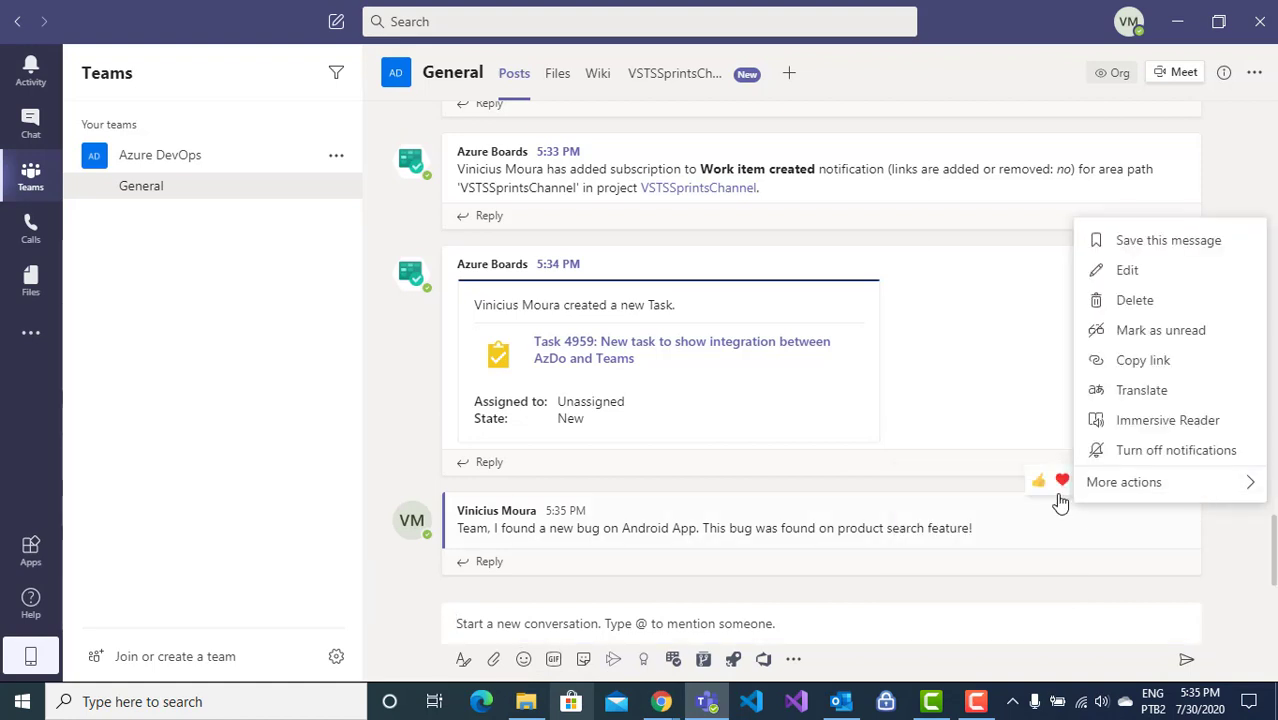
click(1124, 481)
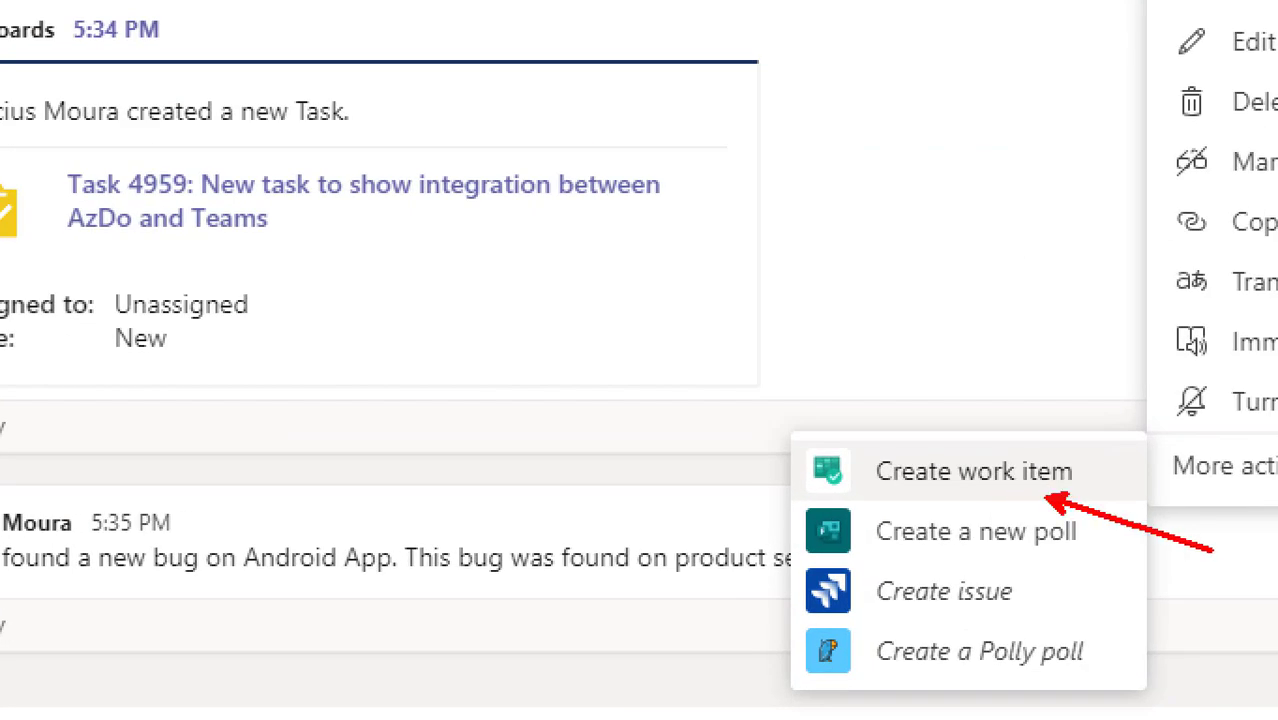
mouse_move(1213, 547)
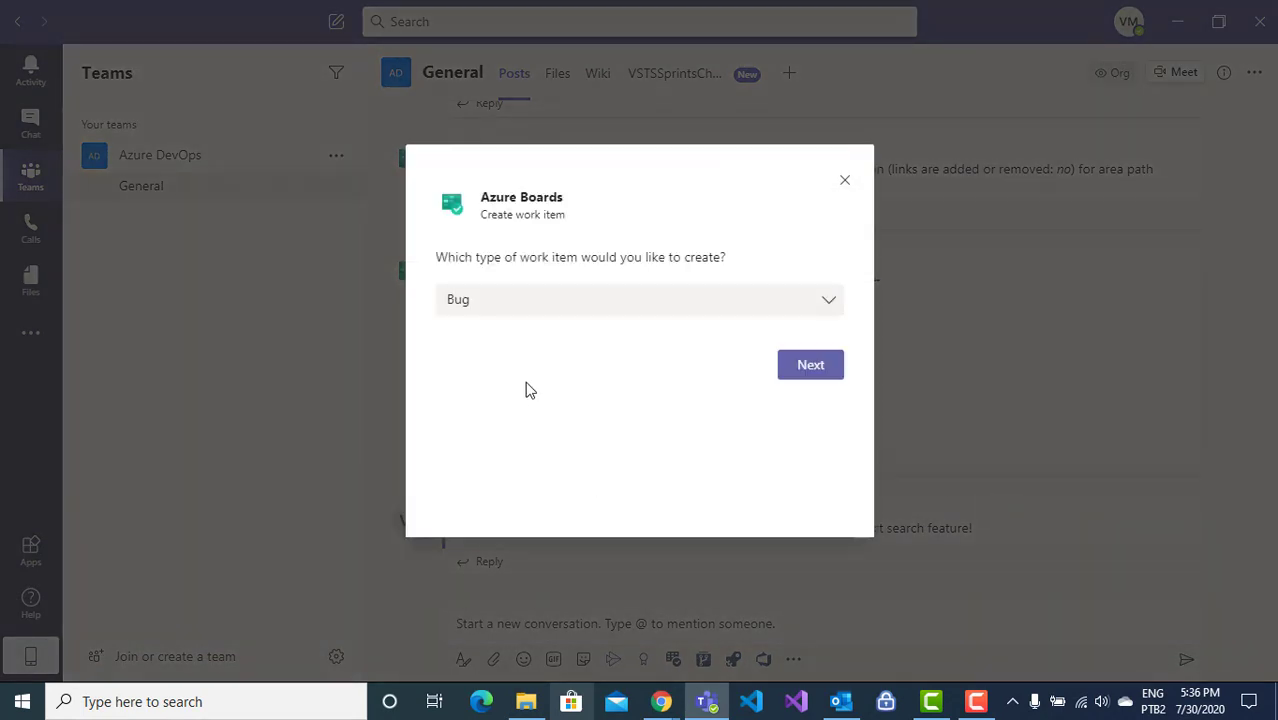
mouse_move(593, 301)
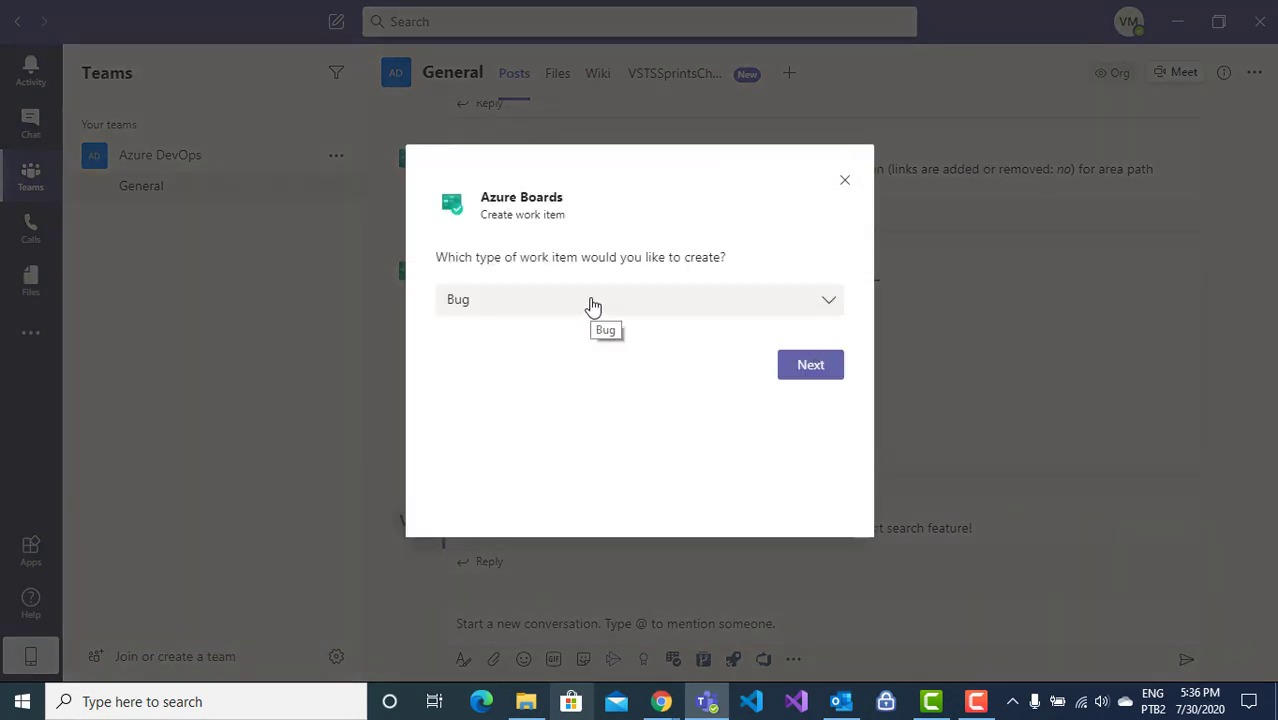
mouse_move(511, 319)
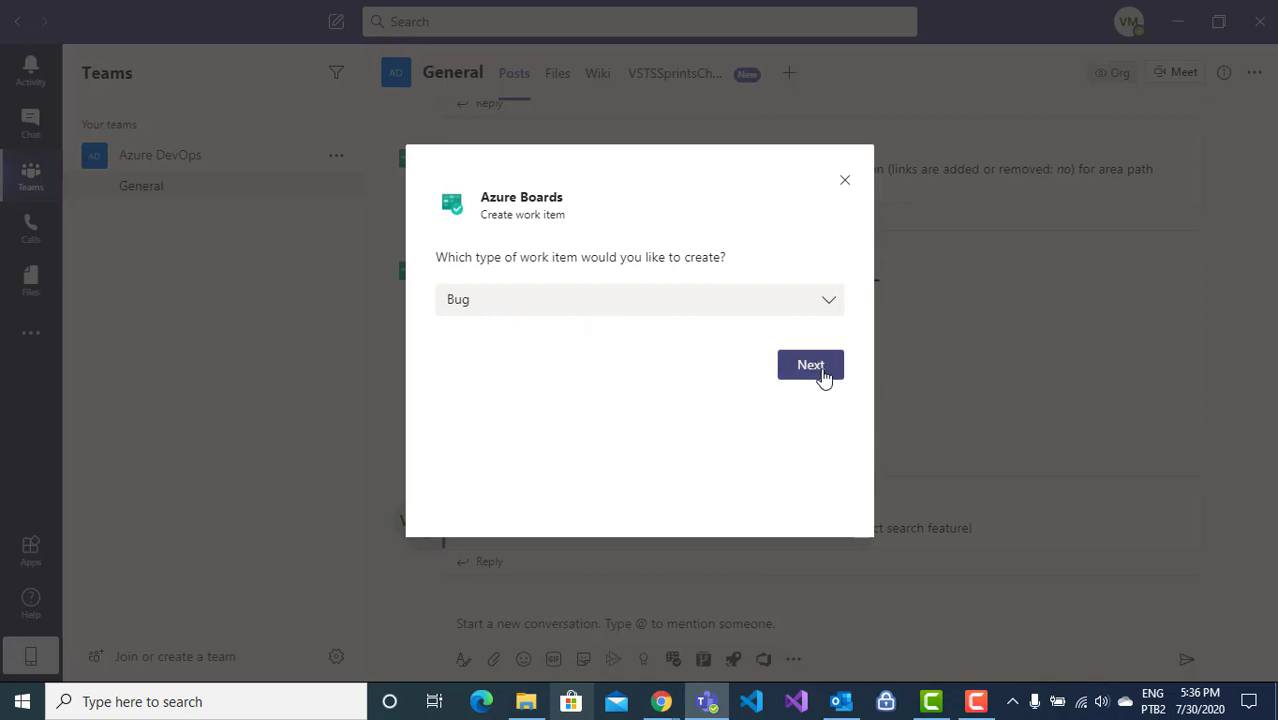
Keep Bug as the work item type and continue to the New Bug form.
click(810, 364)
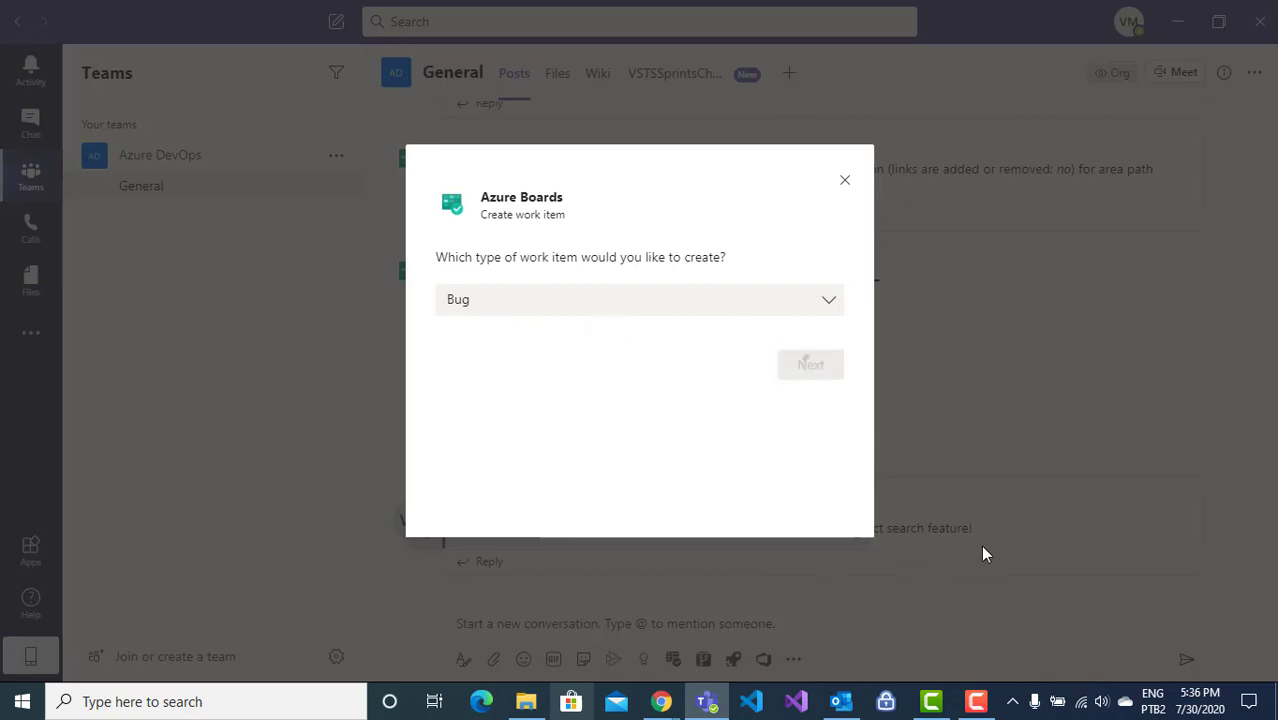
click(810, 364)
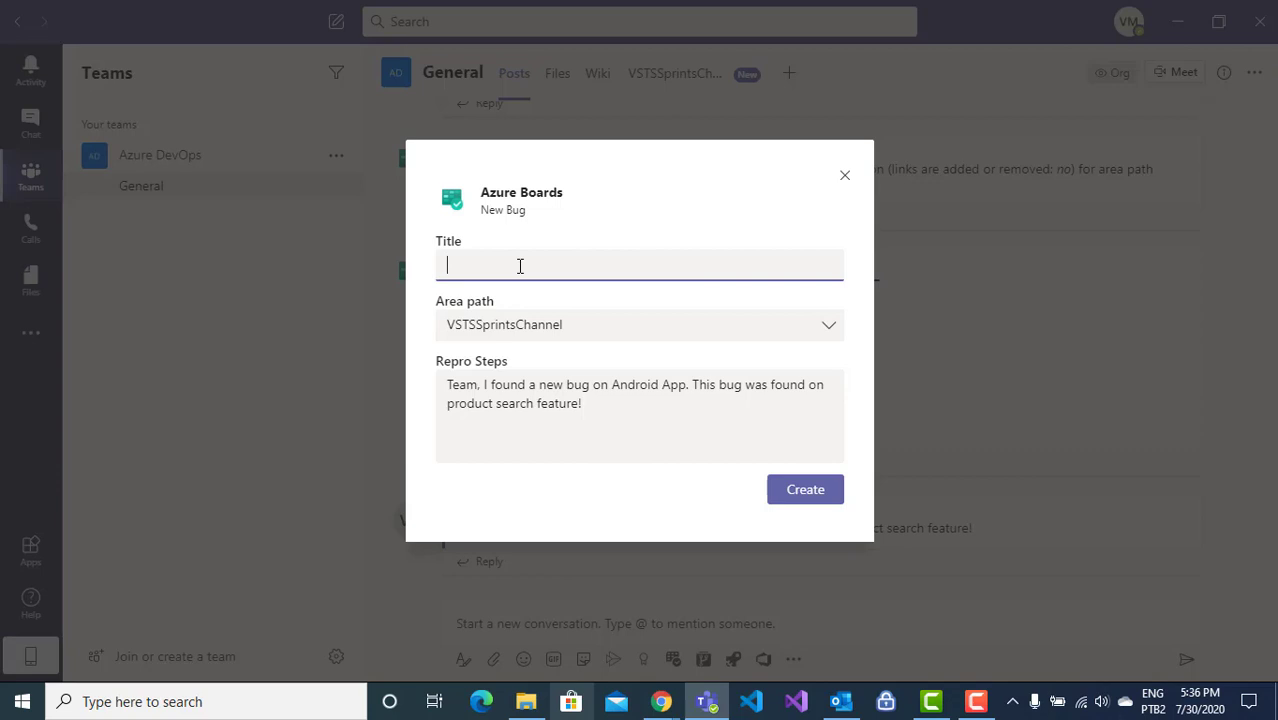
Title the bug 'Bug on search' and create it as bug 4960.
text(Bug on se)
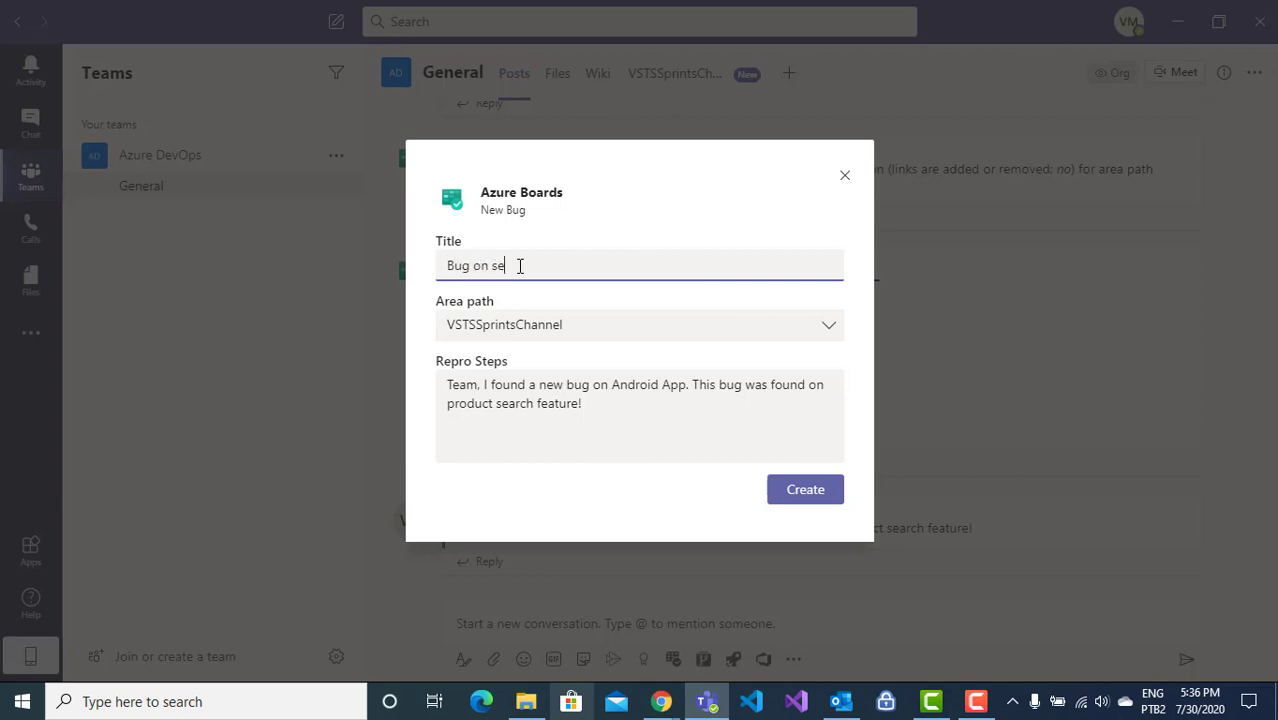
text(arch)
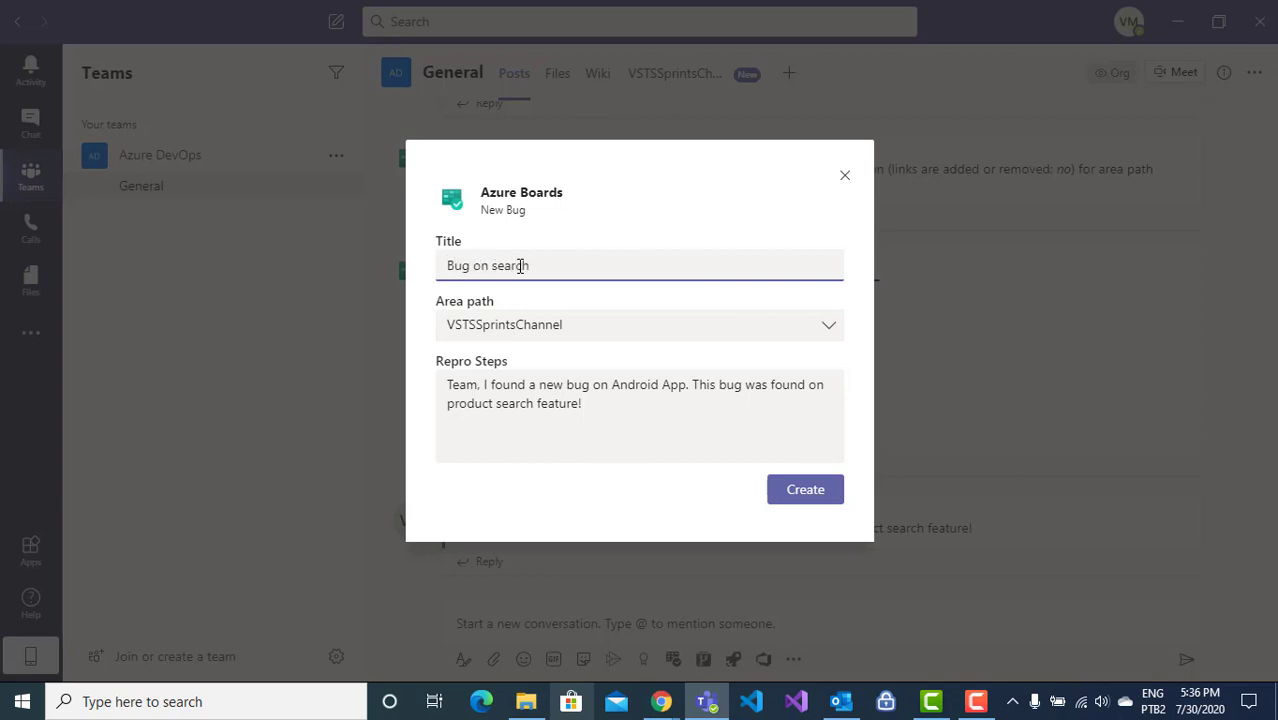
click(805, 489)
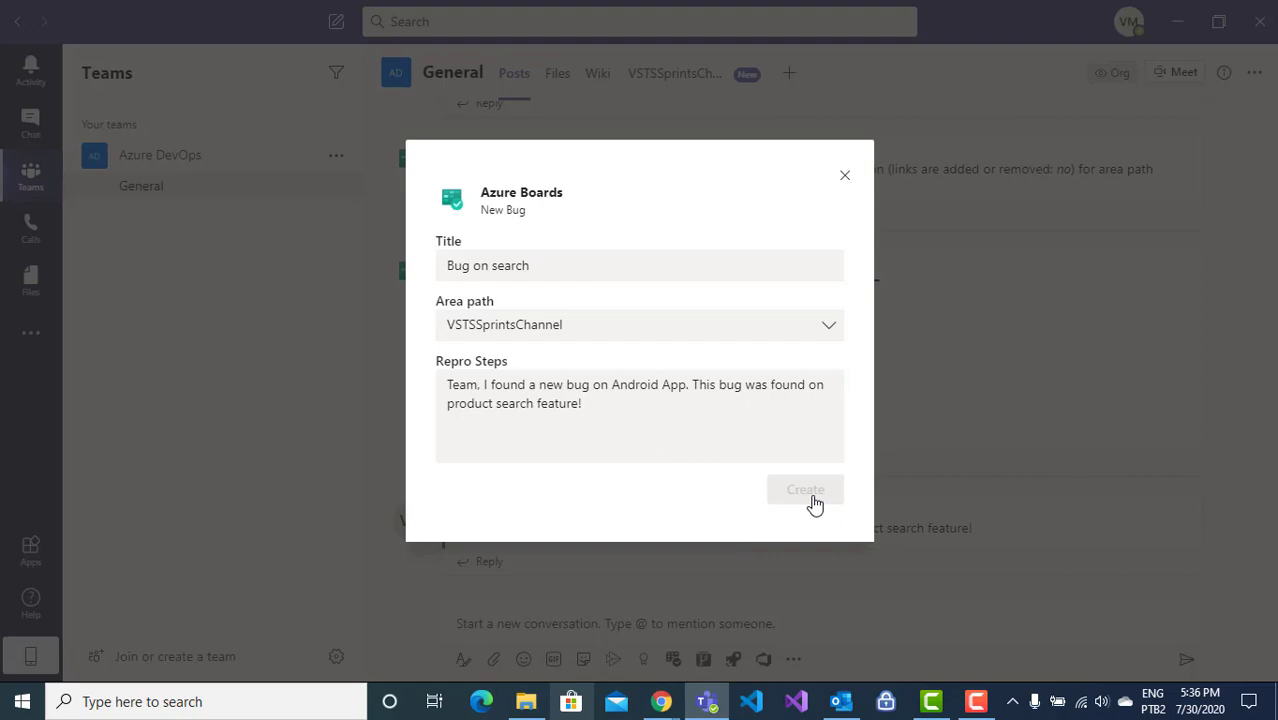
click(805, 489)
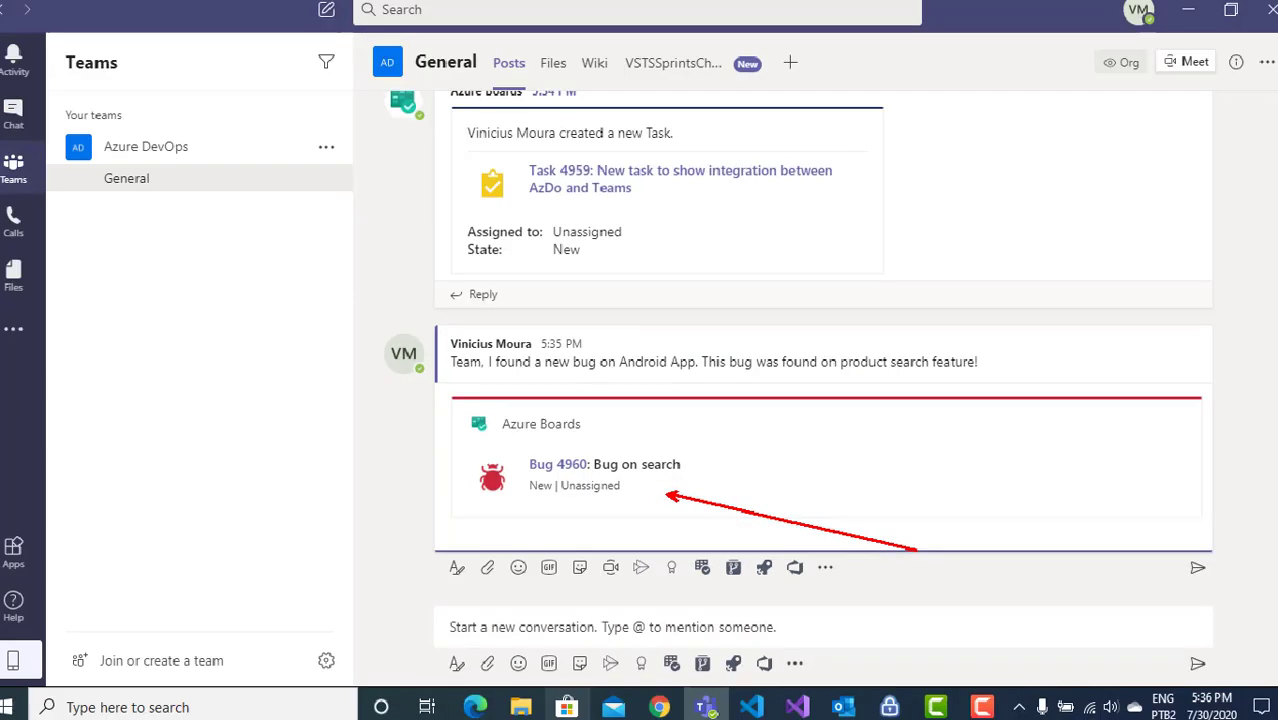
Scroll the General channel to view Azure Boards' notification for Bug 4960 'Bug on search'.
scroll(down, 3)
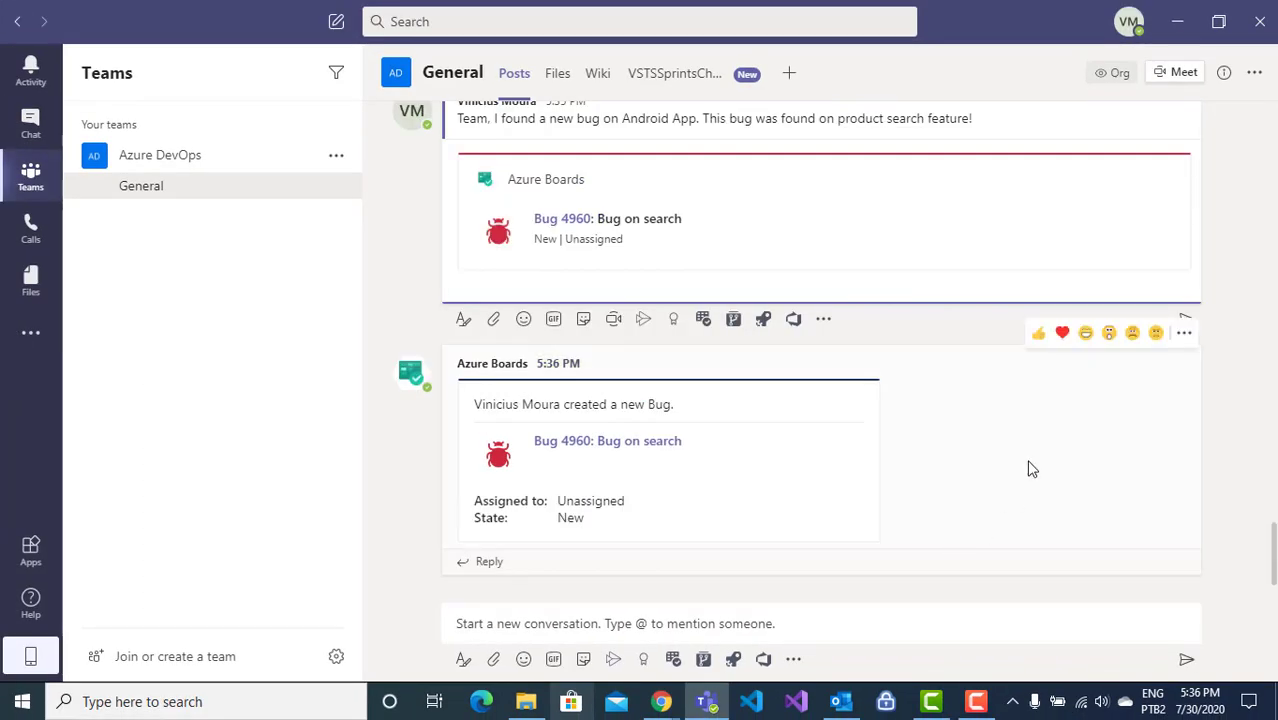
mouse_move(1026, 430)
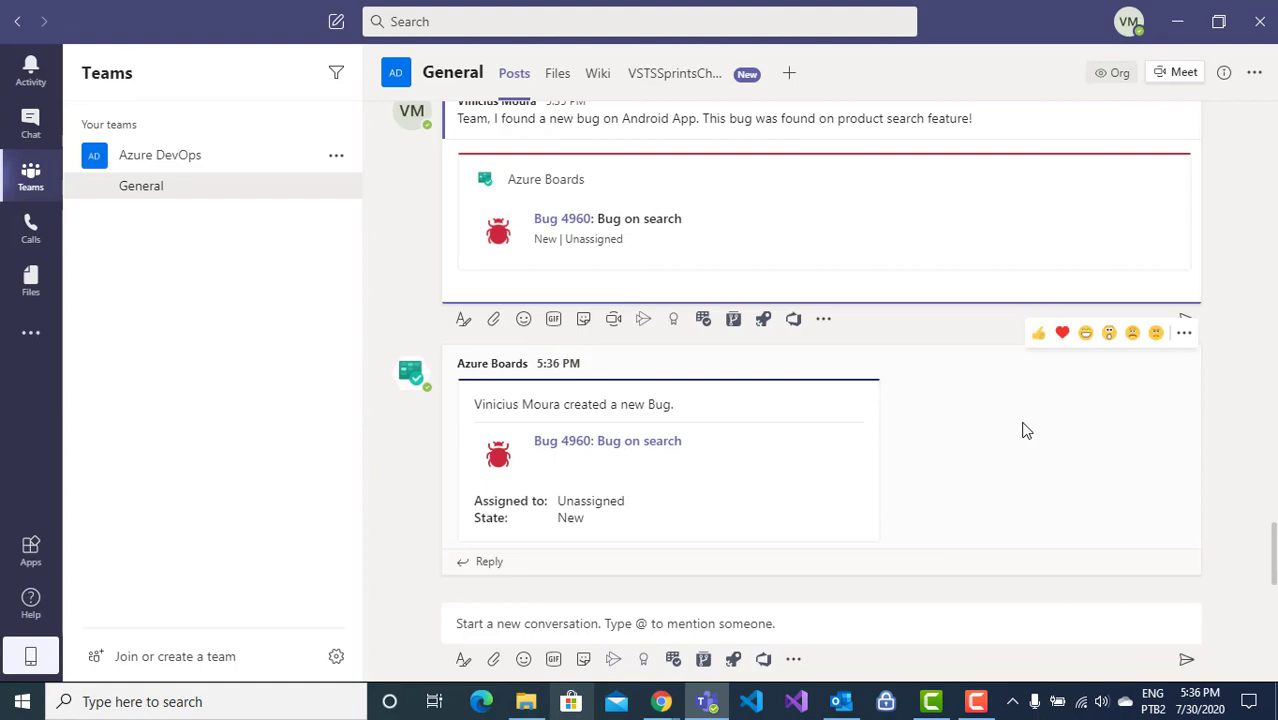